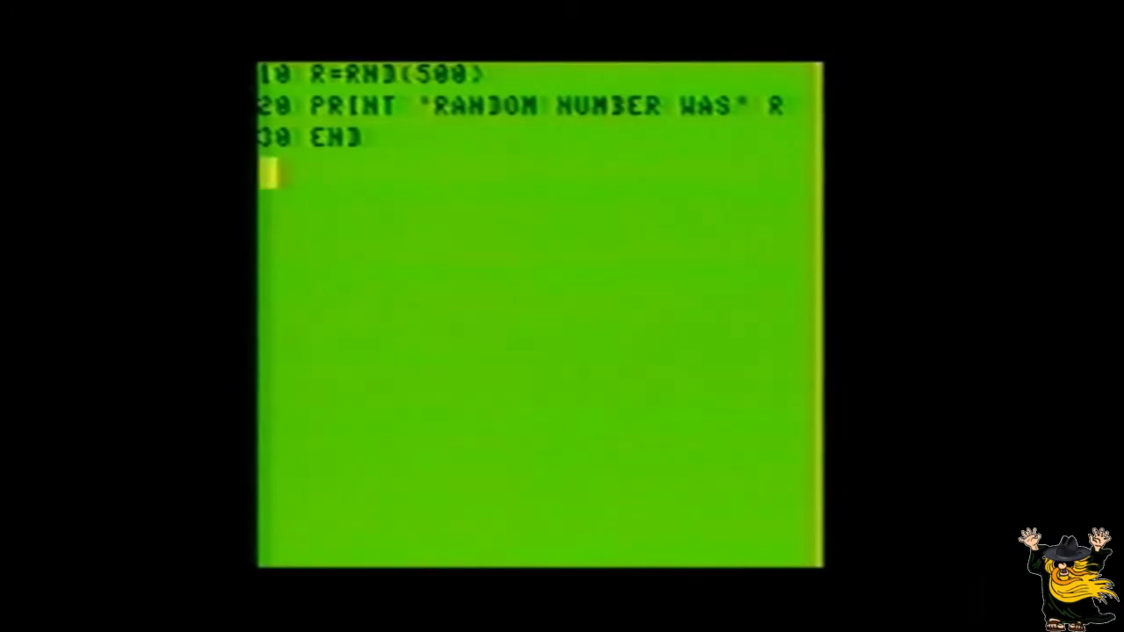
# - Run the random-number program repeatedly, printing values such as 250, 158 and 69
pyautogui.write('RUN')
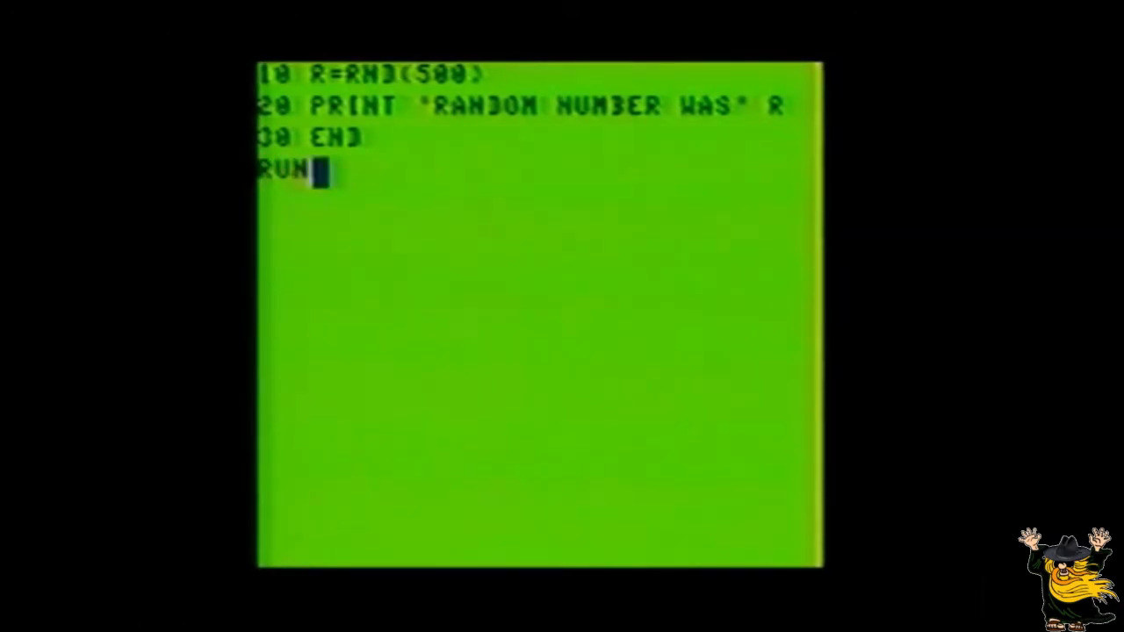
pyautogui.press('Return')
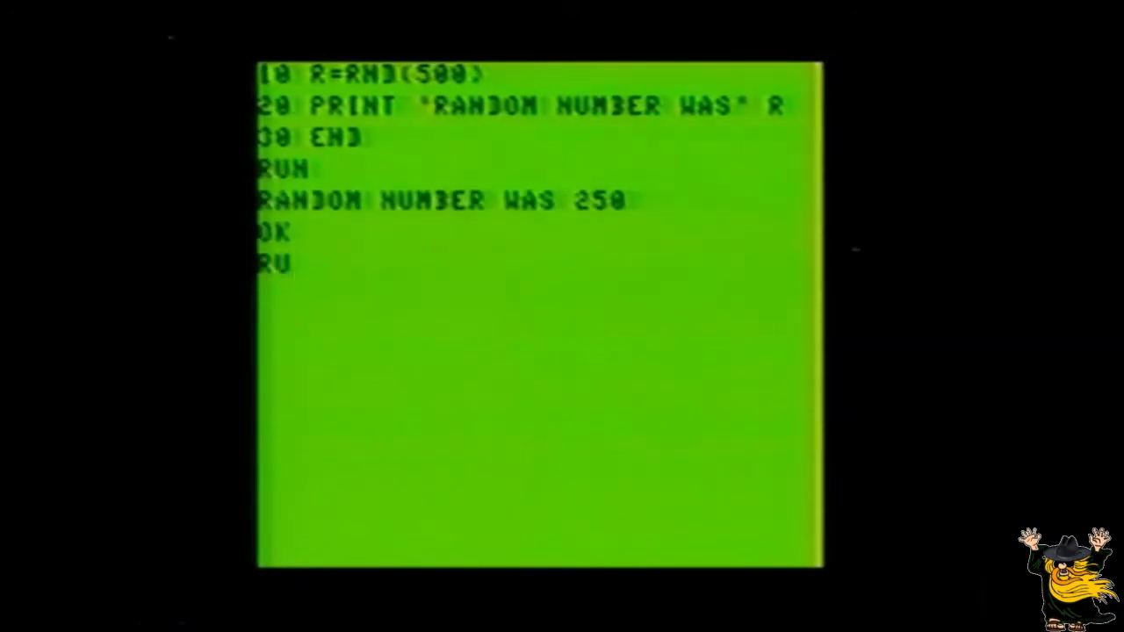
pyautogui.press('Return')
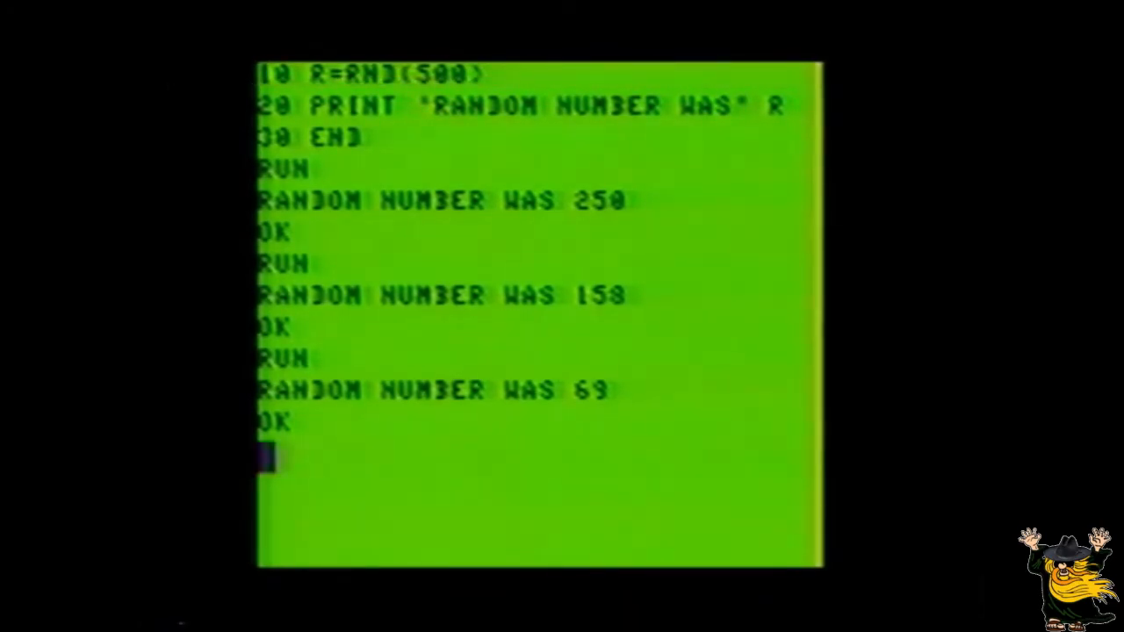
# - Enter line 15 IF R<50 THEN GOTO 10 to reject numbers below 50
pyautogui.write('15')
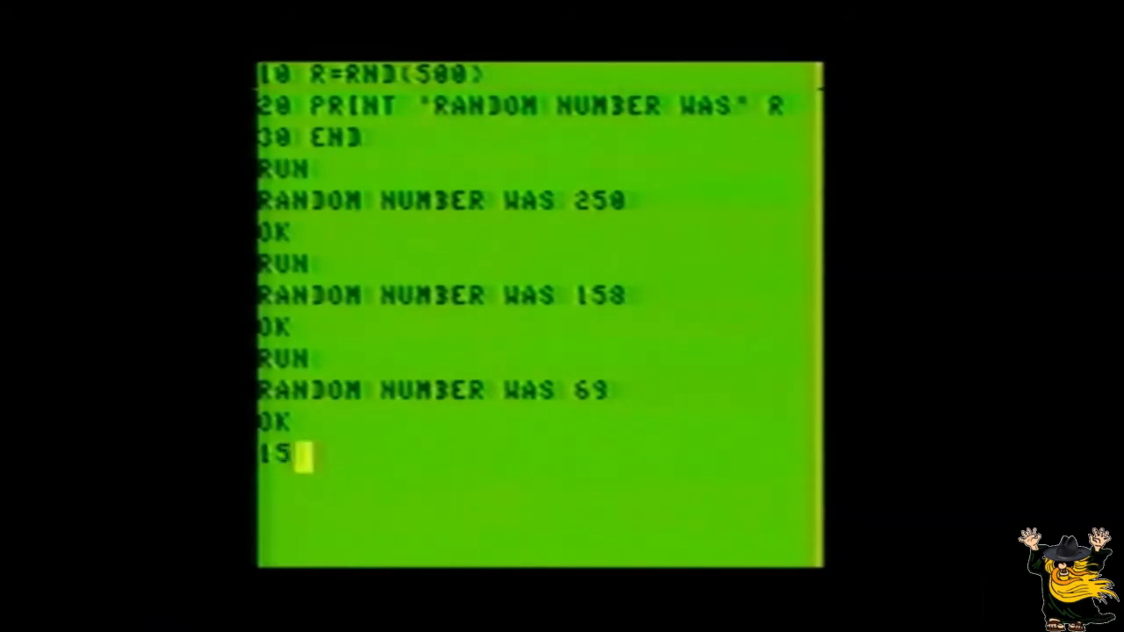
pyautogui.write('IF')
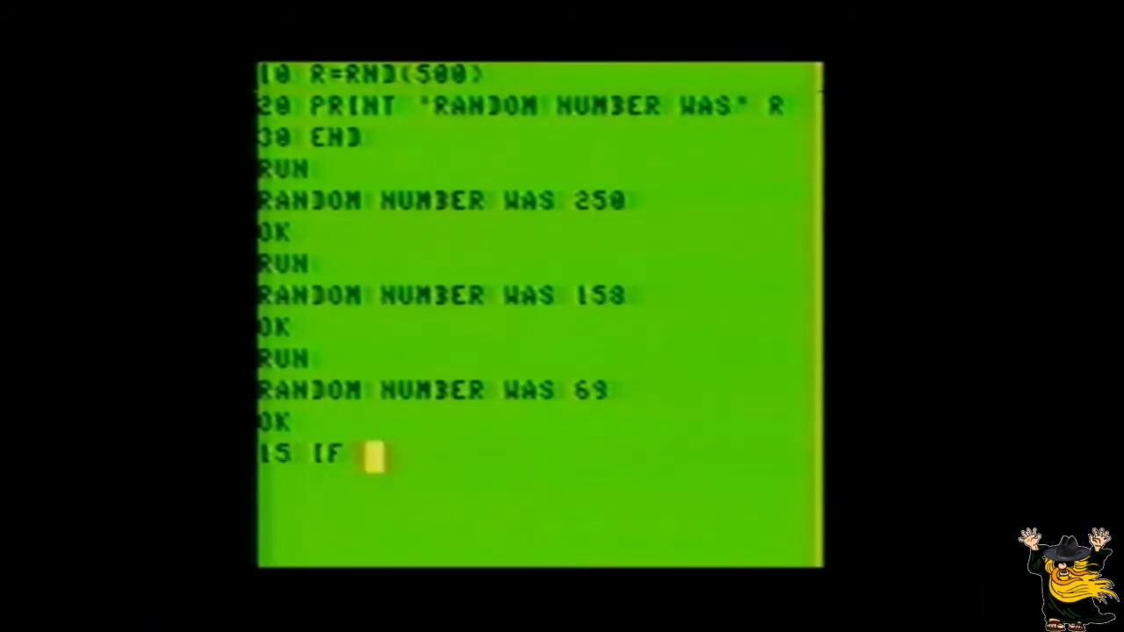
pyautogui.write('R')
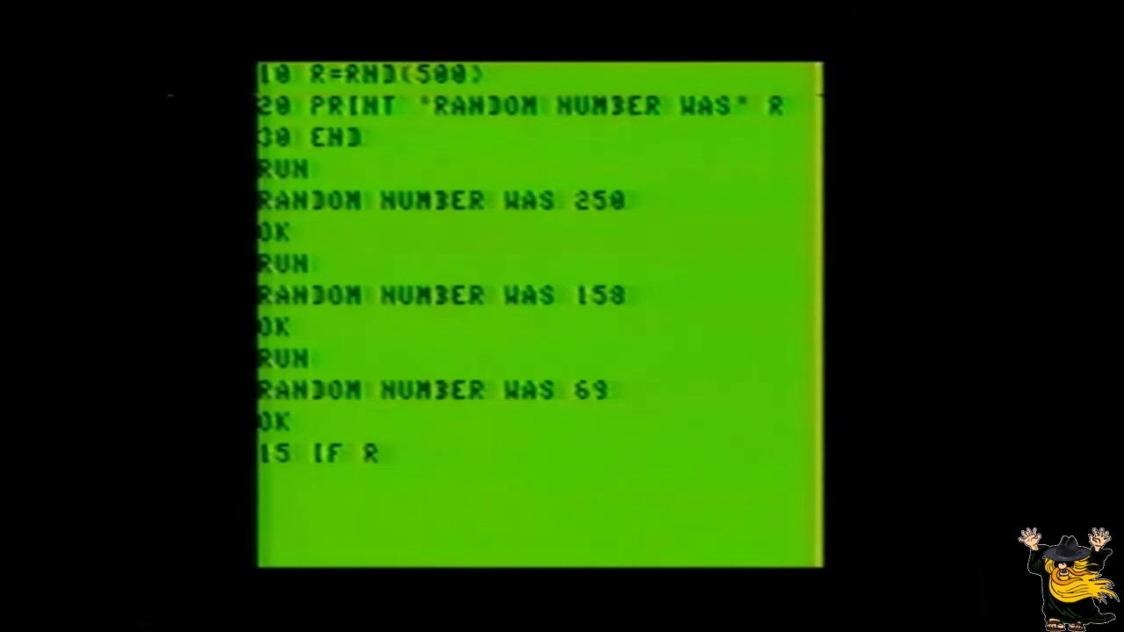
pyautogui.write('<5')
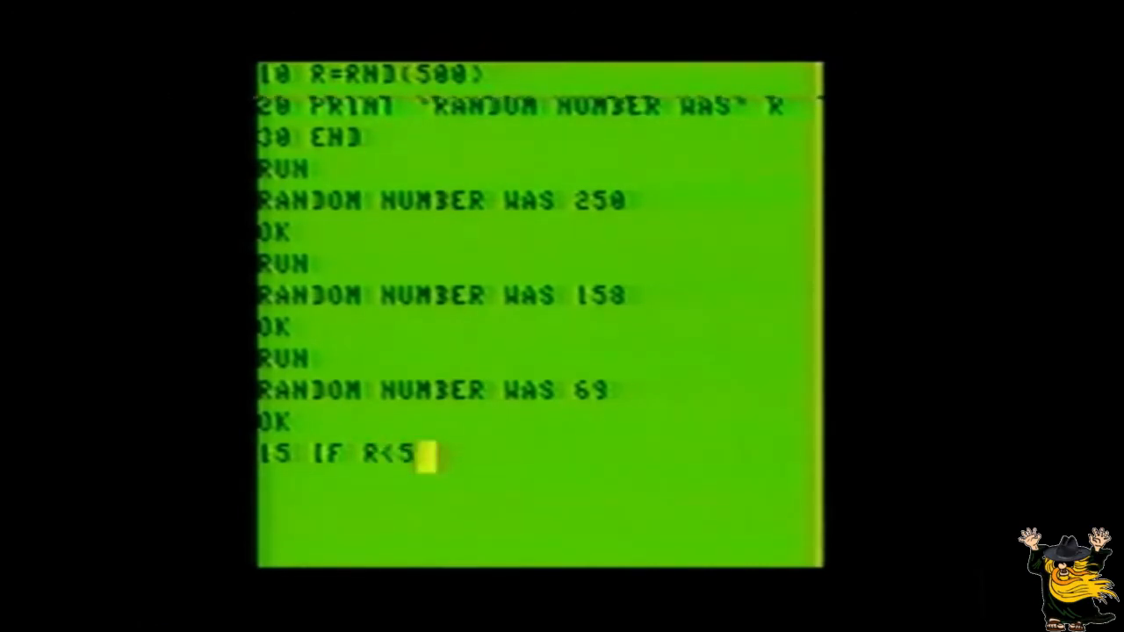
pyautogui.write('0 T')
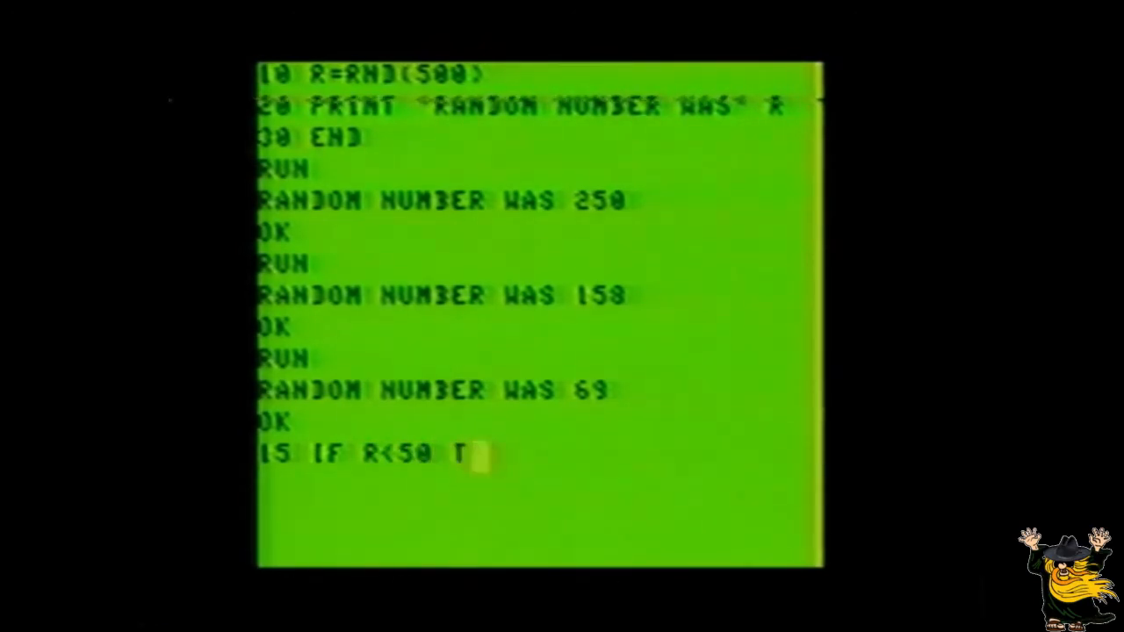
pyautogui.write('THEN')
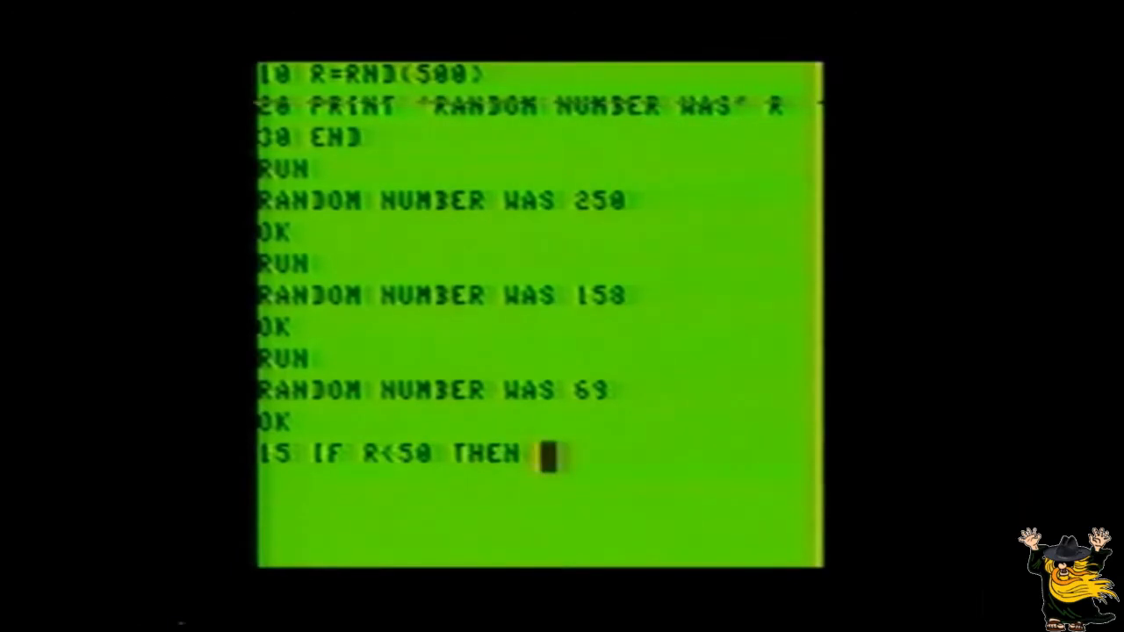
pyautogui.write('GOT')
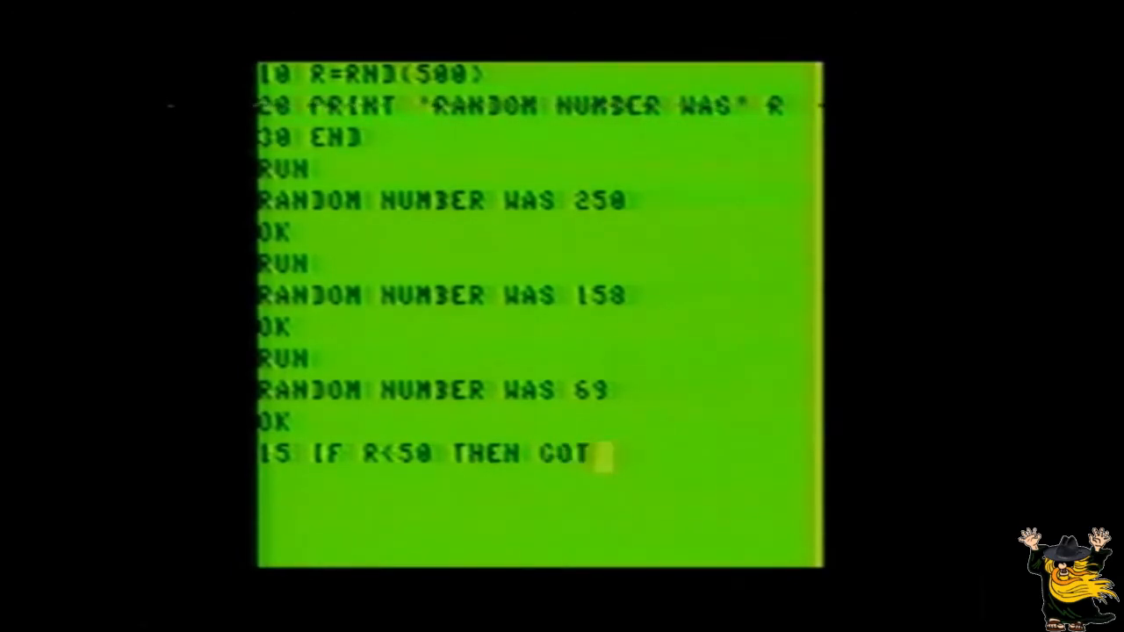
pyautogui.write('O 1')
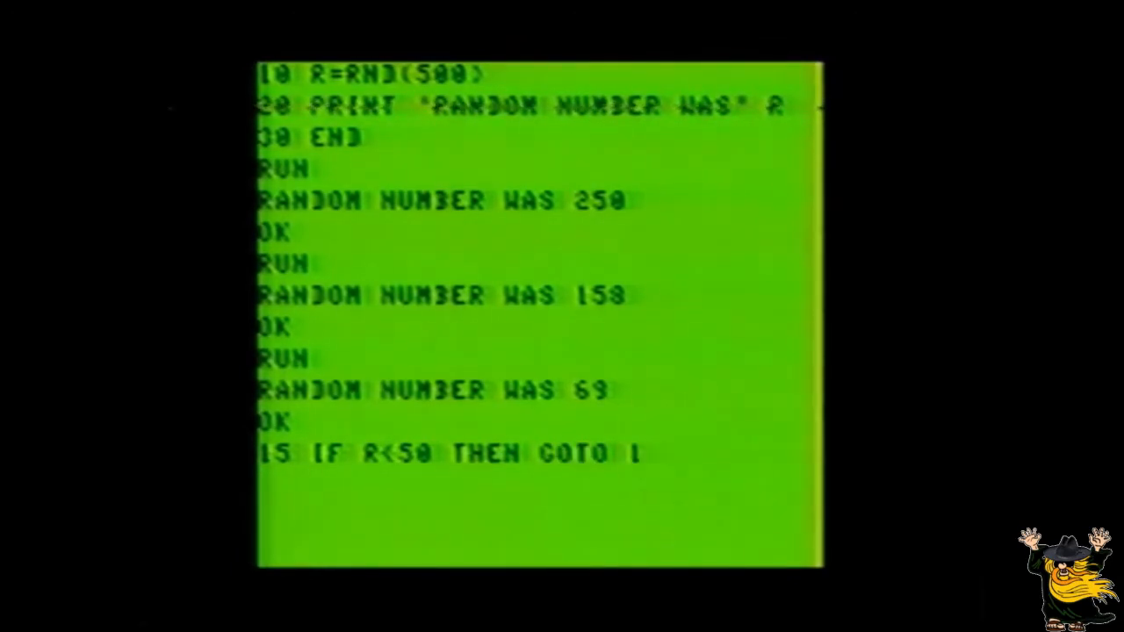
pyautogui.write('0')
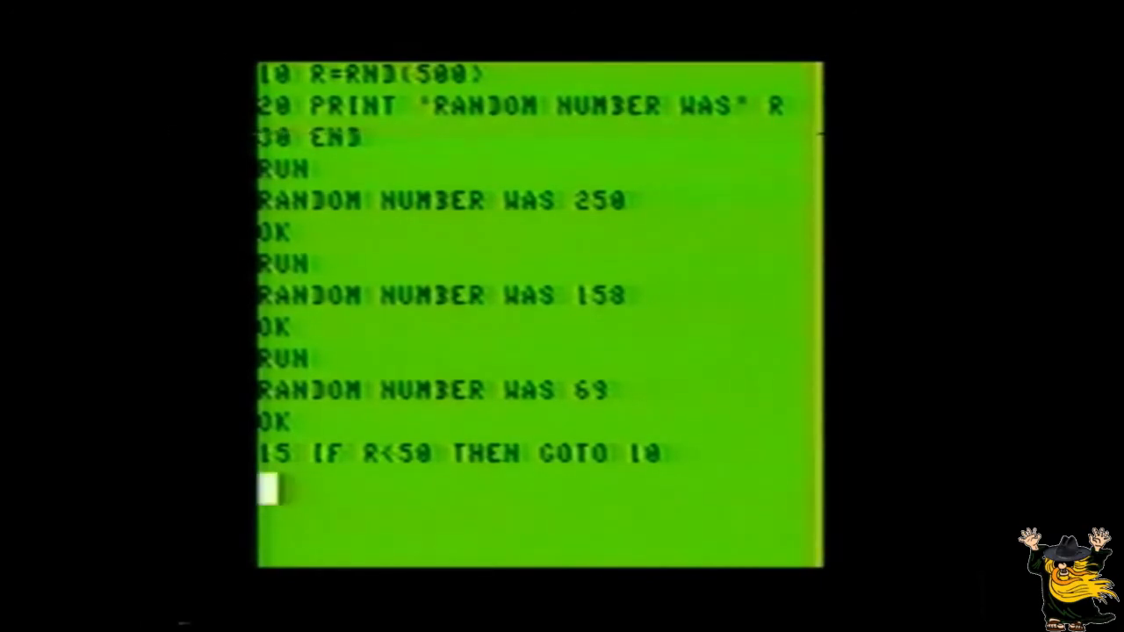
pyautogui.write('RUN')
pyautogui.write('30 DO')
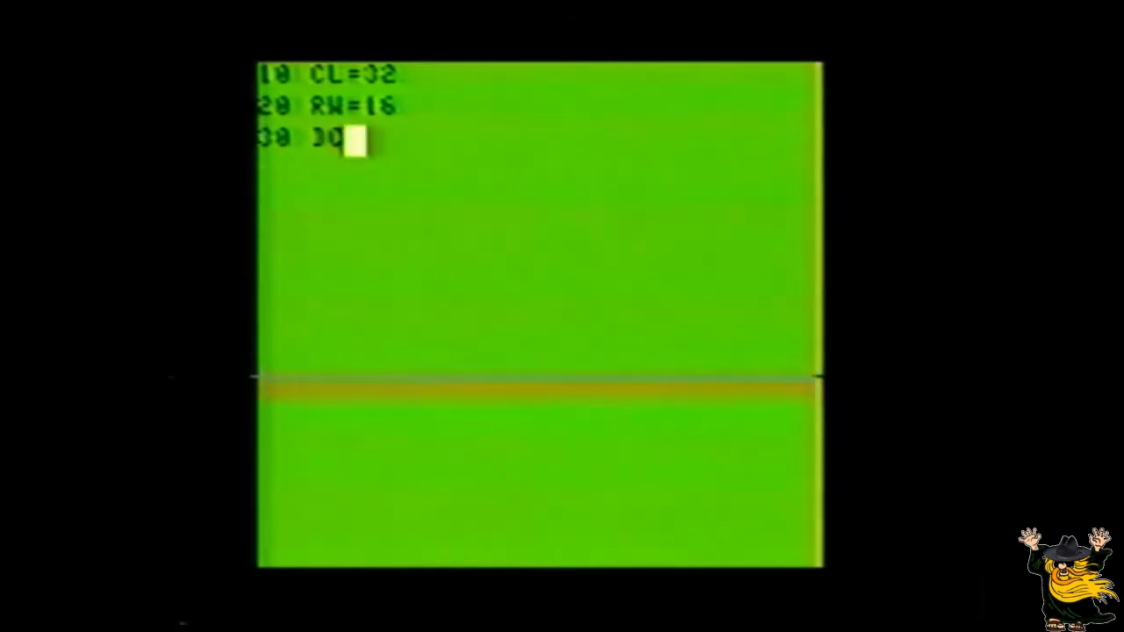
# - Finish line 30 DC=3 and enter line 40 SET(CL,RW,DC) to plot the dot
pyautogui.write('=3')
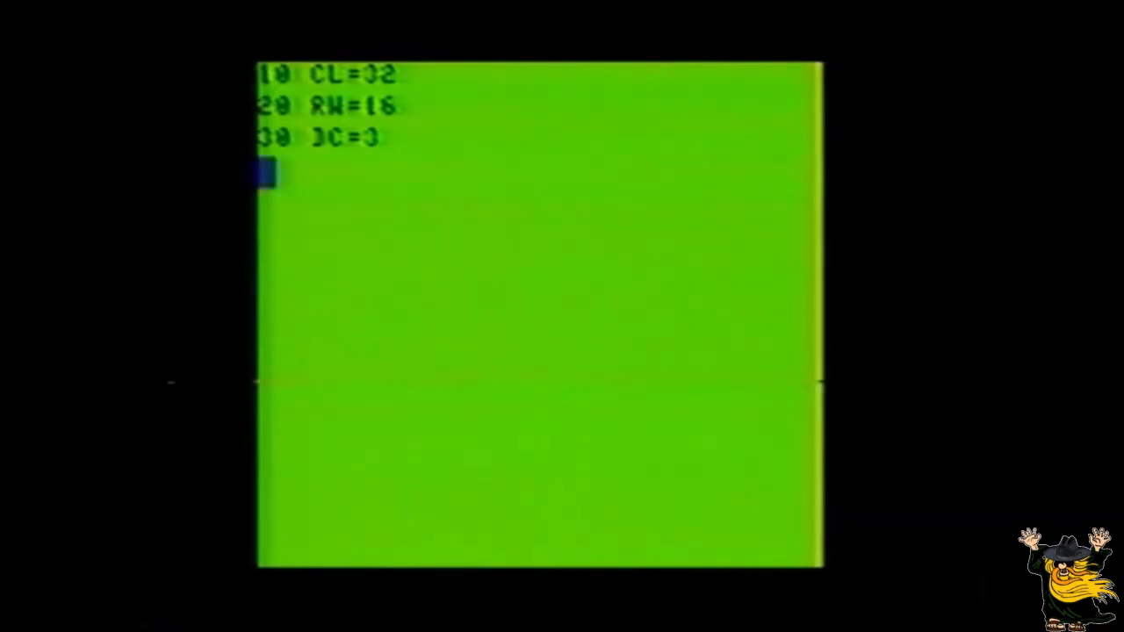
pyautogui.write('40 SET(')
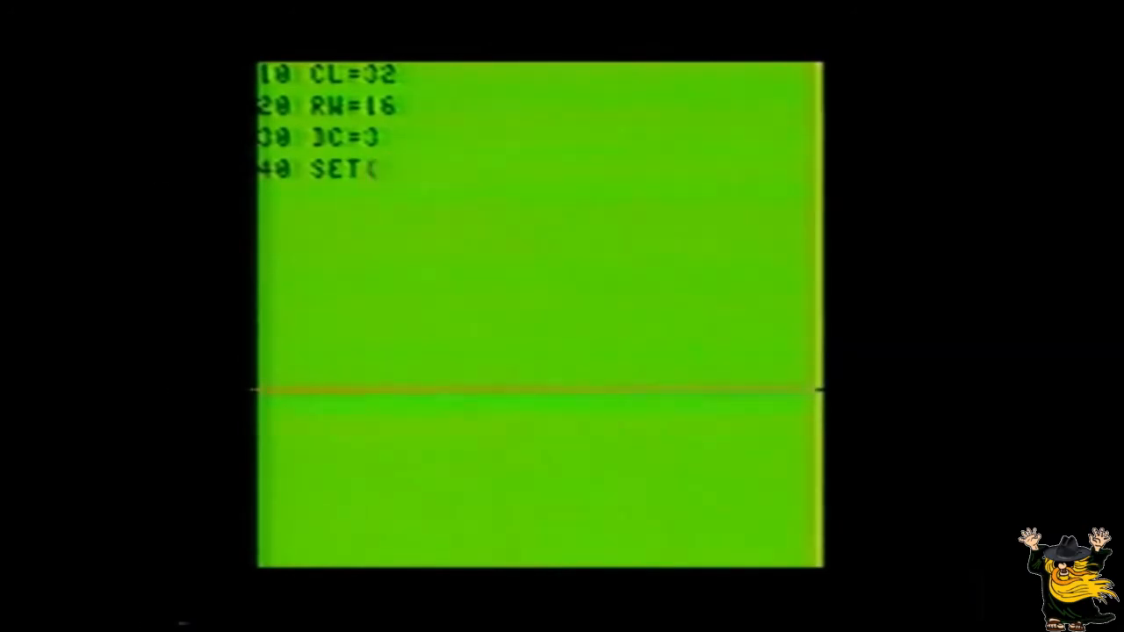
pyautogui.write('CL,RW,DC)')
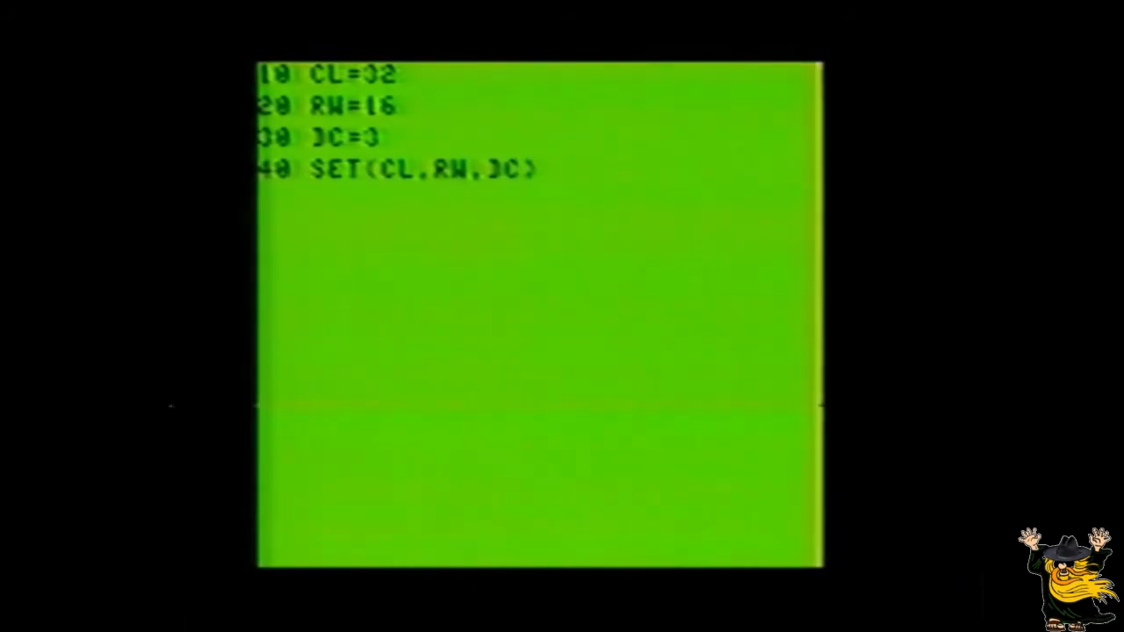
# - Run the SET program so a single dot appears mid-screen
pyautogui.write('RUN')
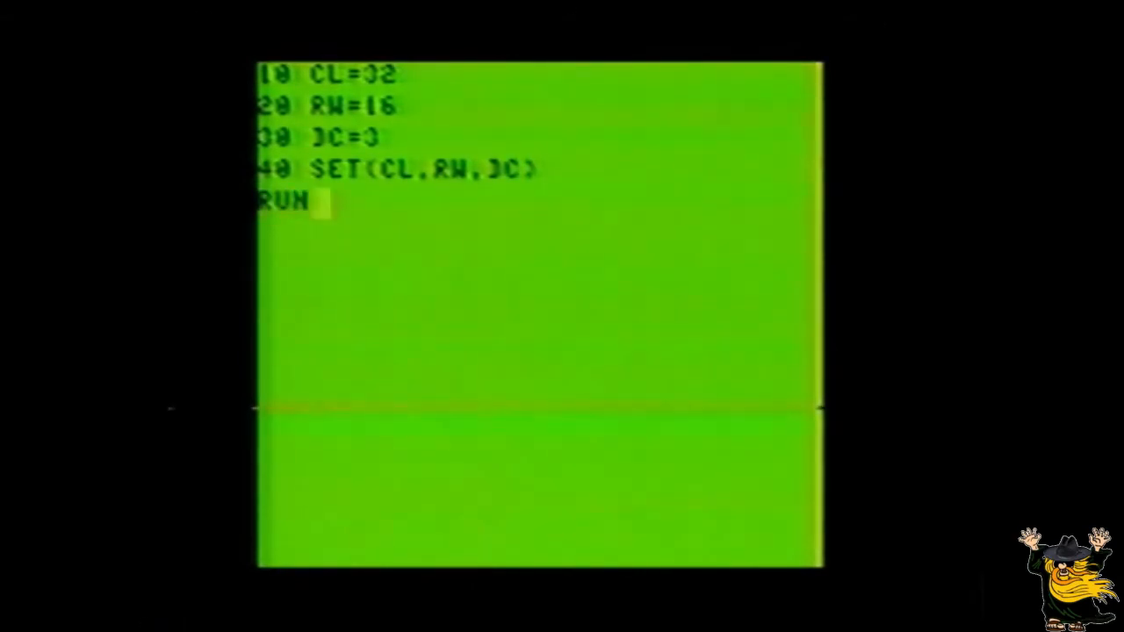
pyautogui.press('Return')
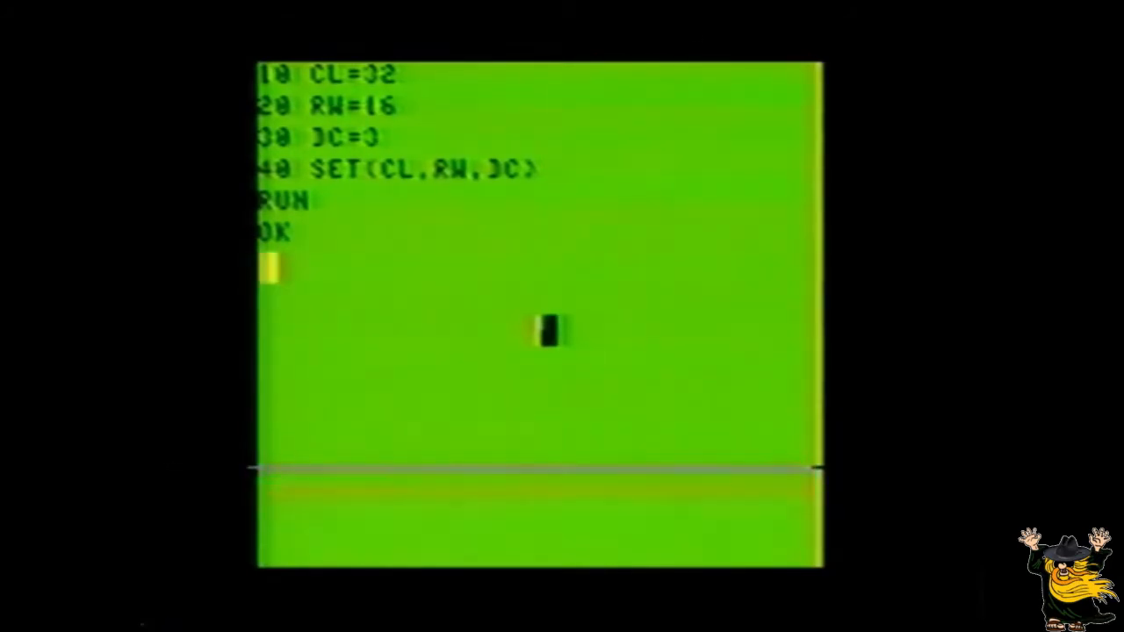
# - Retype line 10 as CL=33 to move the dot one column right
pyautogui.write('10')
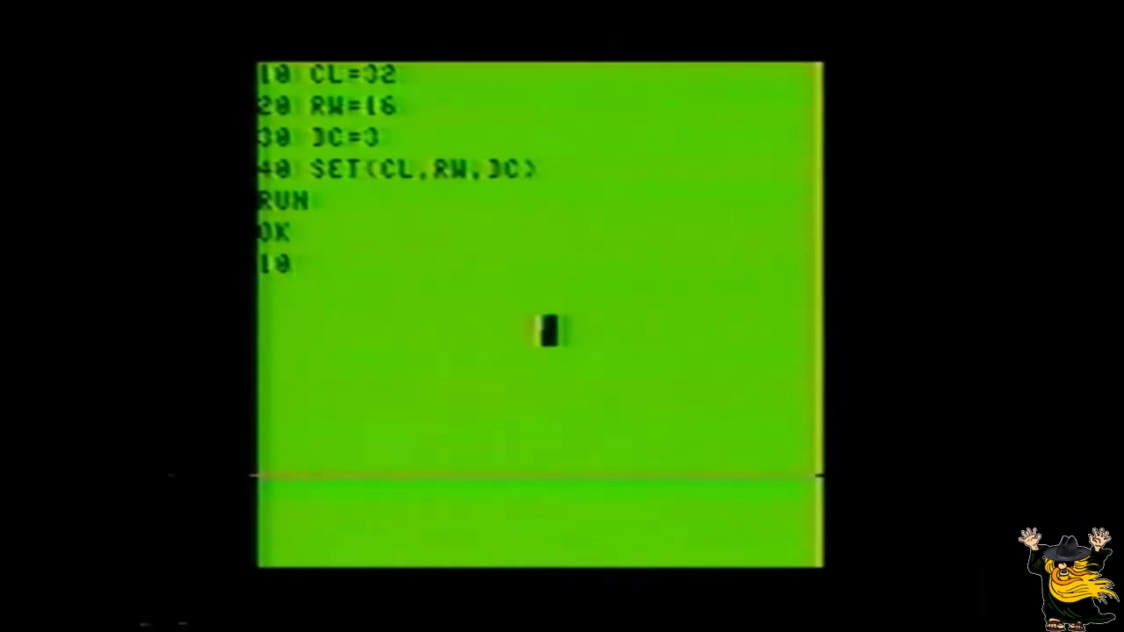
pyautogui.write('CL=')
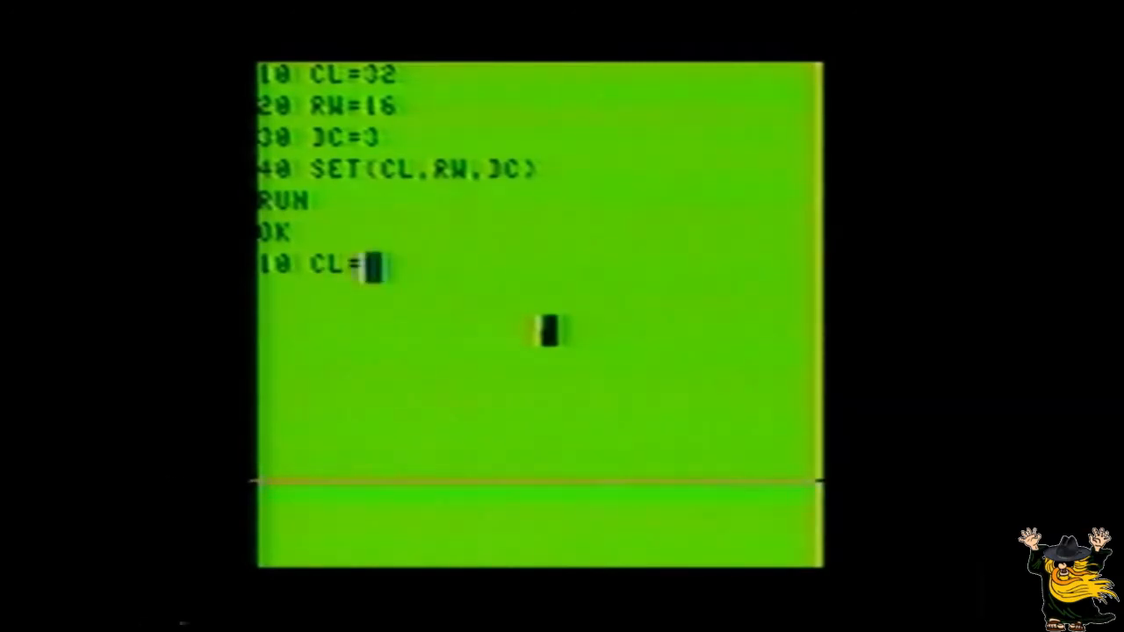
pyautogui.write('33')
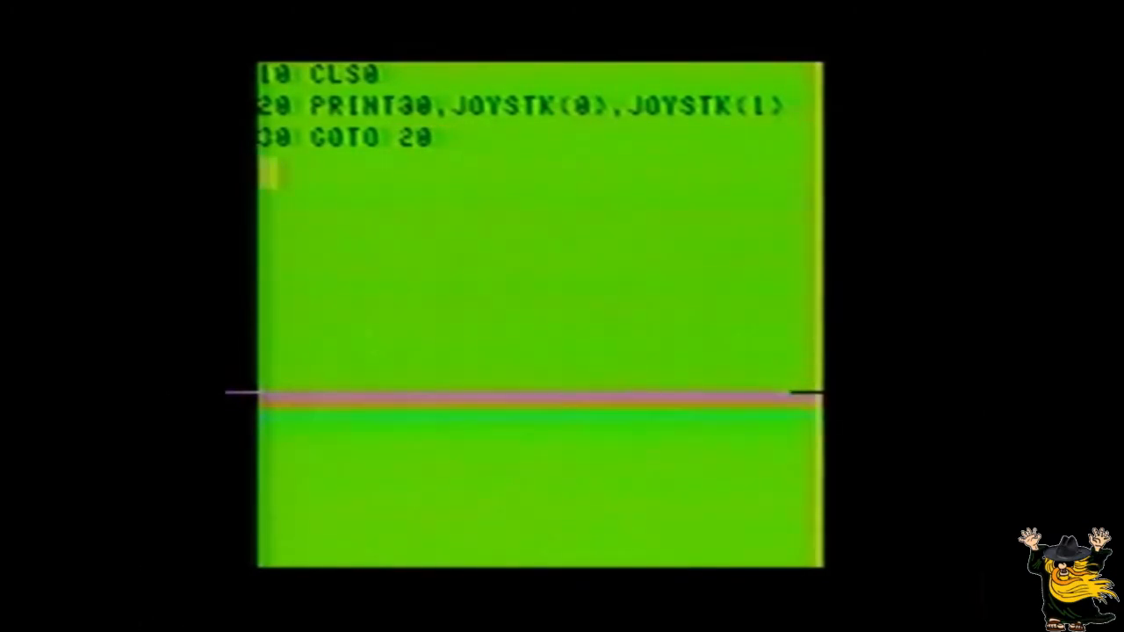
# - Run the joystick readout program to display live JOYSTK(0) and JOYSTK(1) values
pyautogui.write('RUN')
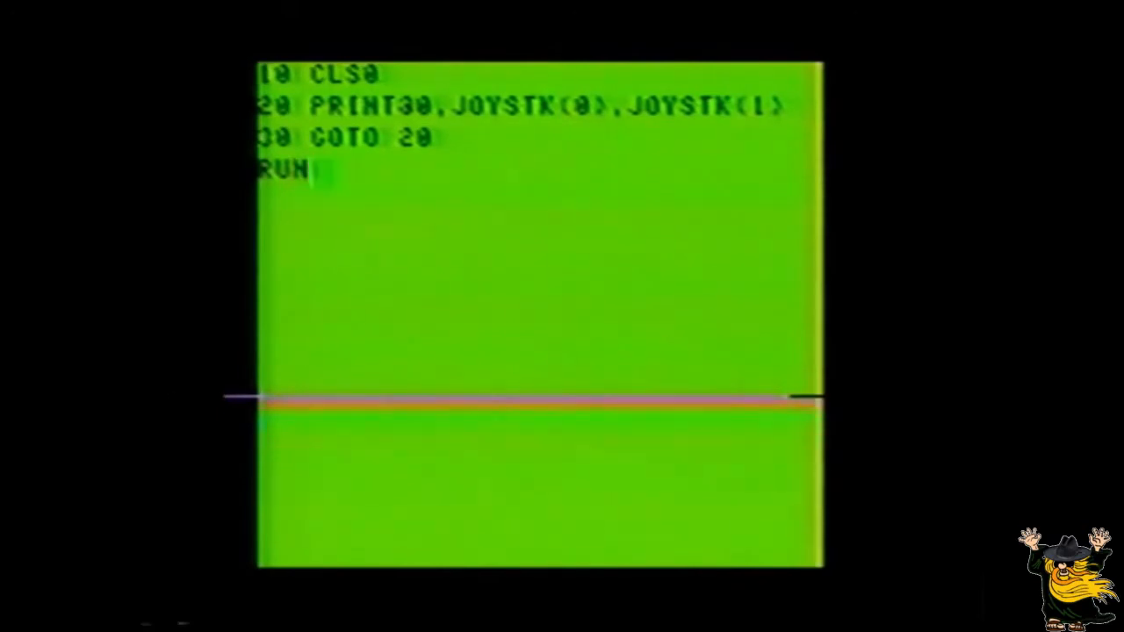
pyautogui.press('Return')
pyautogui.write('20')
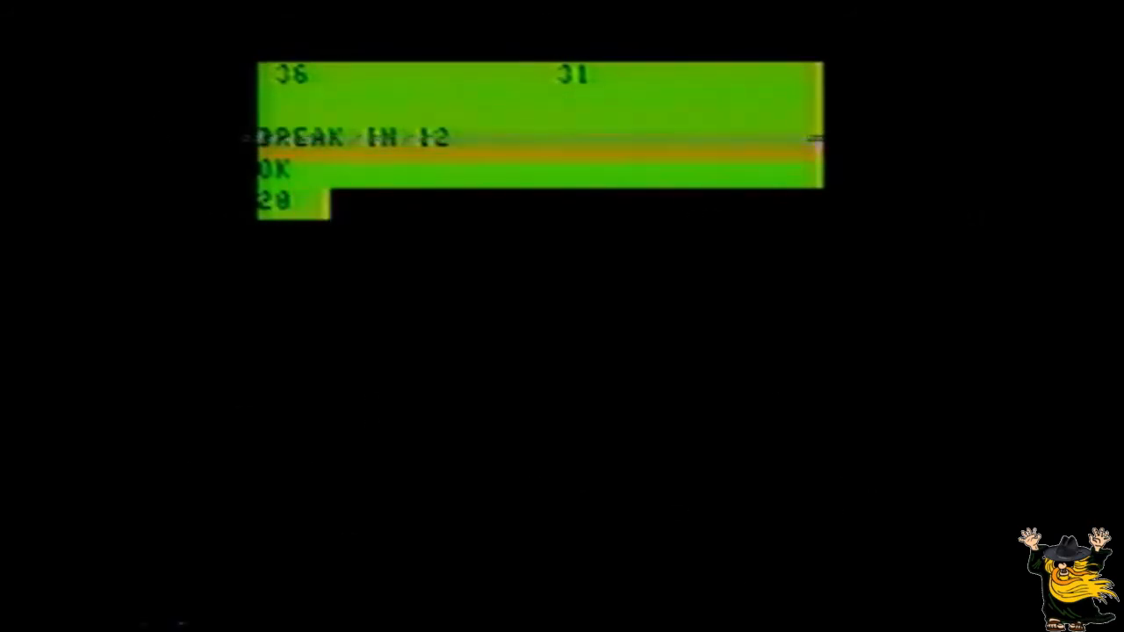
# - Rewrite line 20 as SET(JOYSTK(0),JOYSTK(1),3) to plot a dot at the joystick position
pyautogui.write('SET')
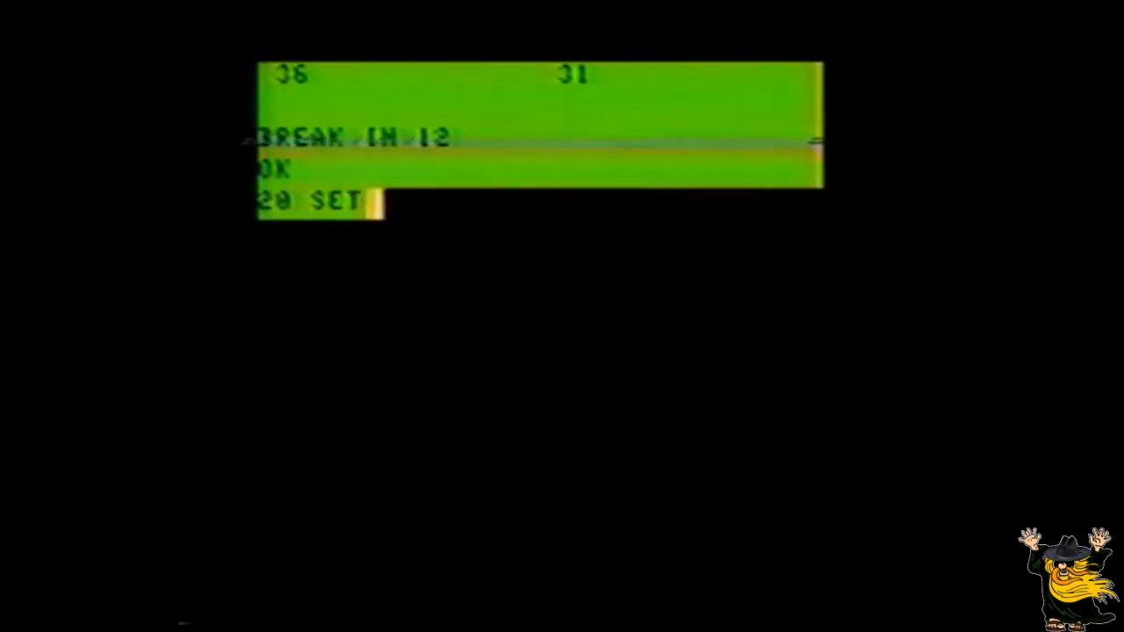
pyautogui.write('(')
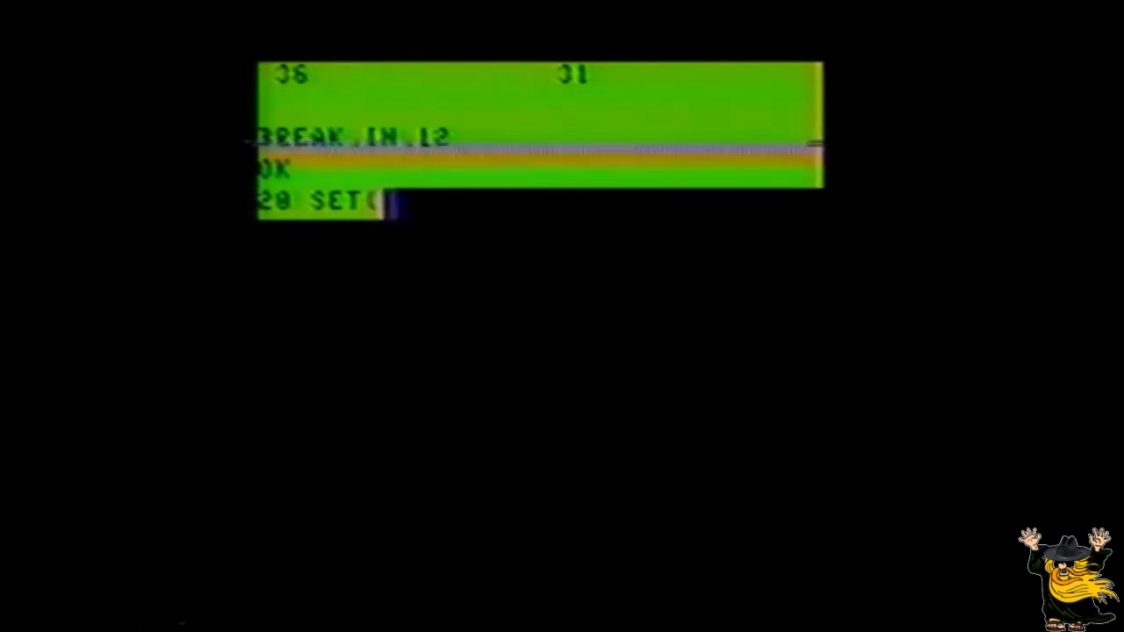
pyautogui.write('JOYSTK(0),')
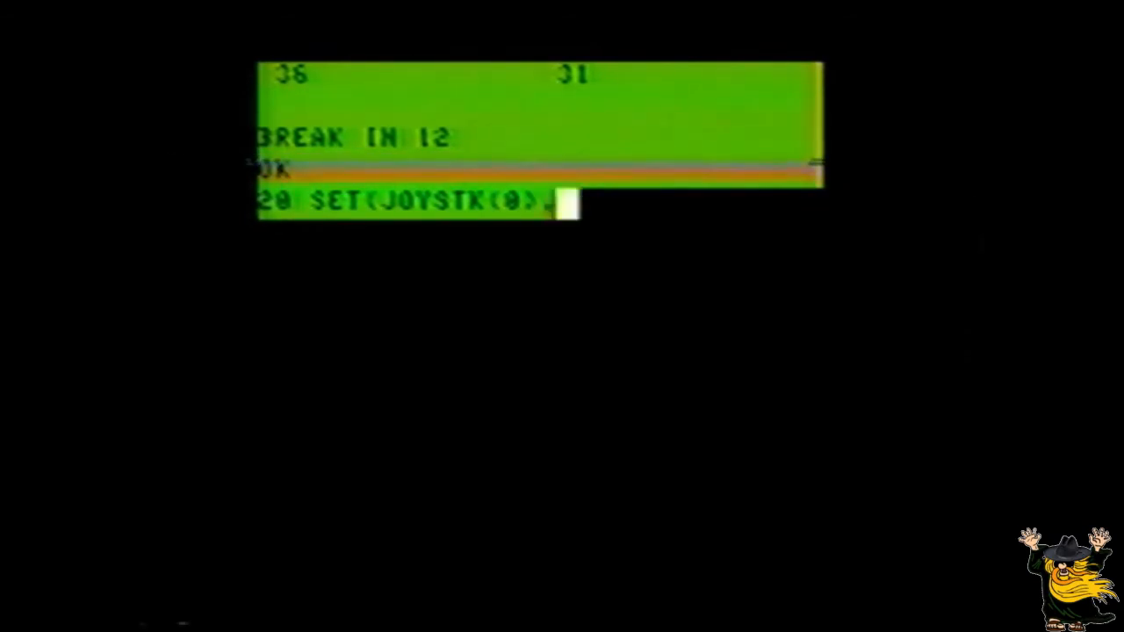
pyautogui.write('JOYST')
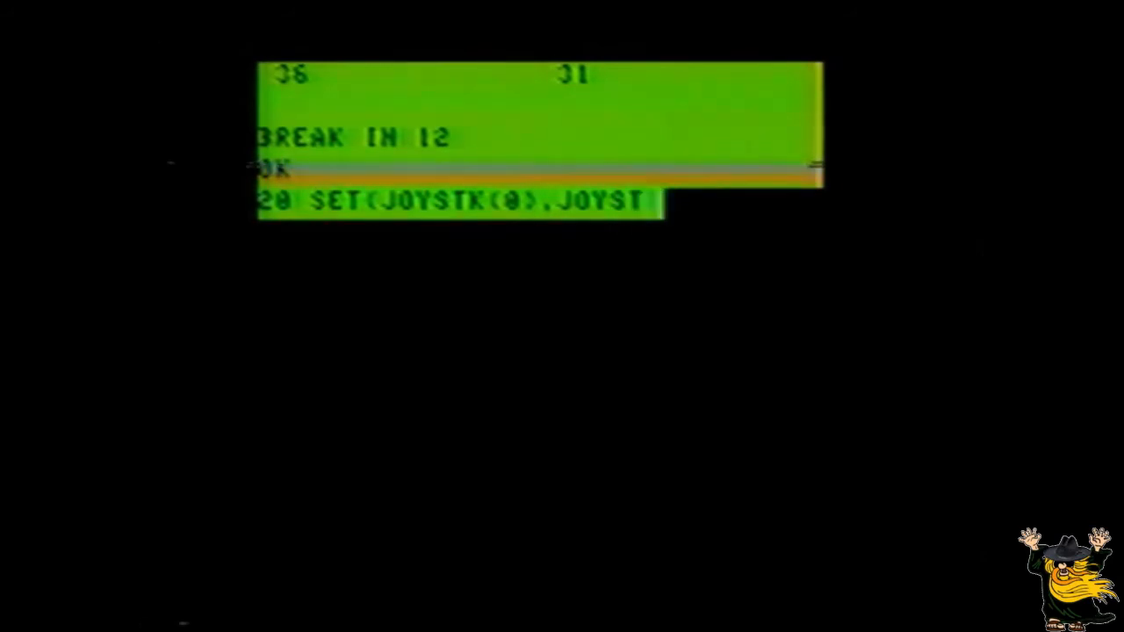
pyautogui.write('K(')
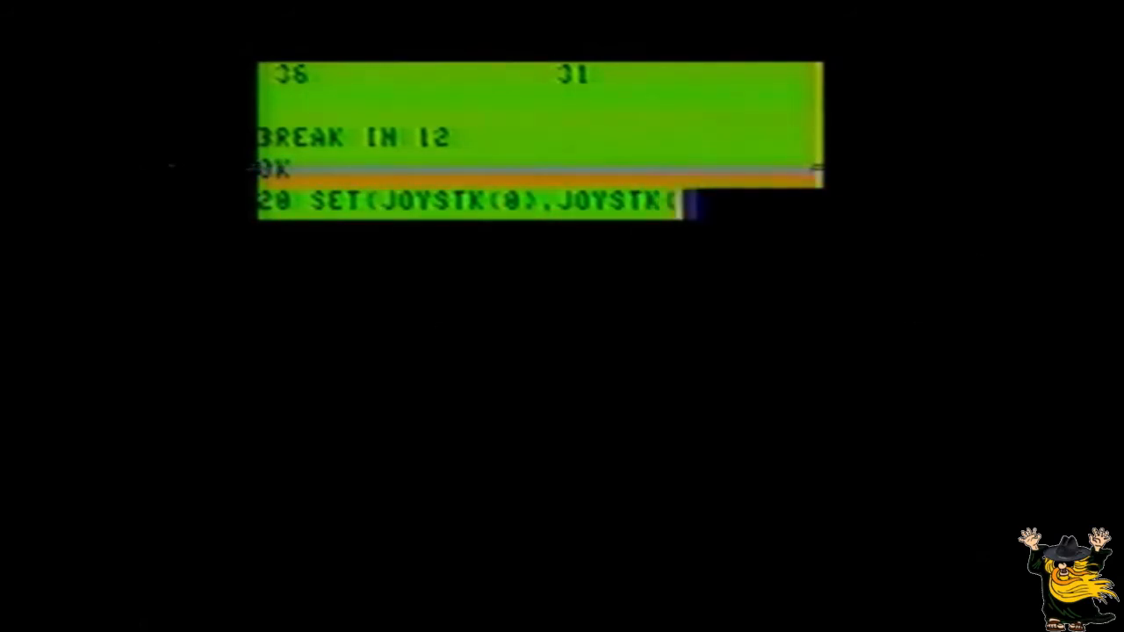
pyautogui.write('1')
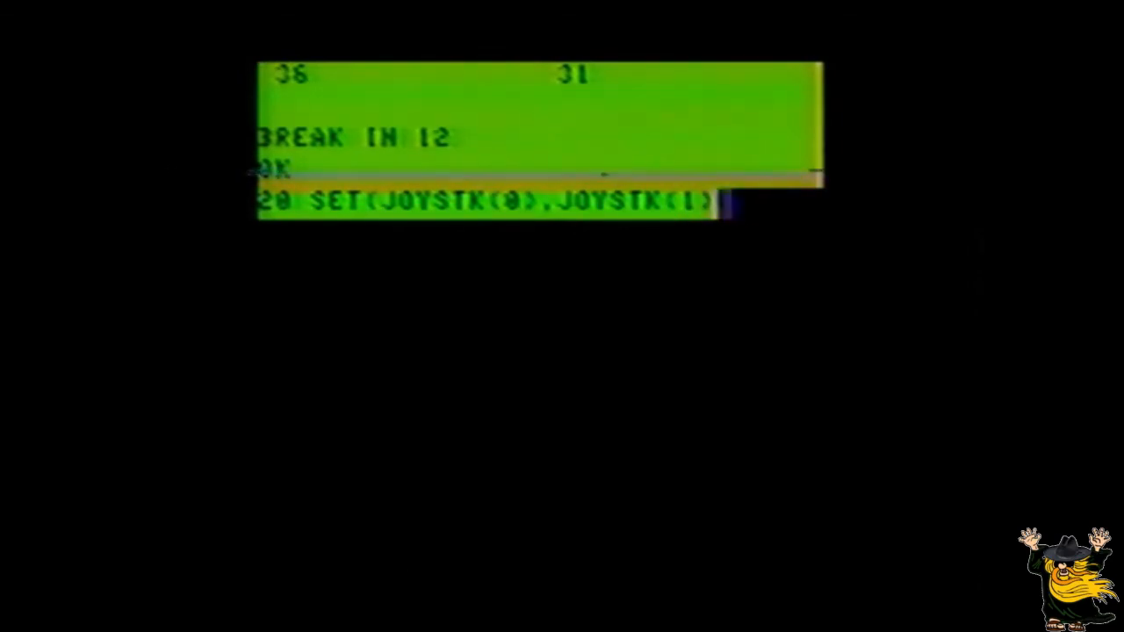
pyautogui.write('3')
pyautogui.write('100 P=PEEK(65280')
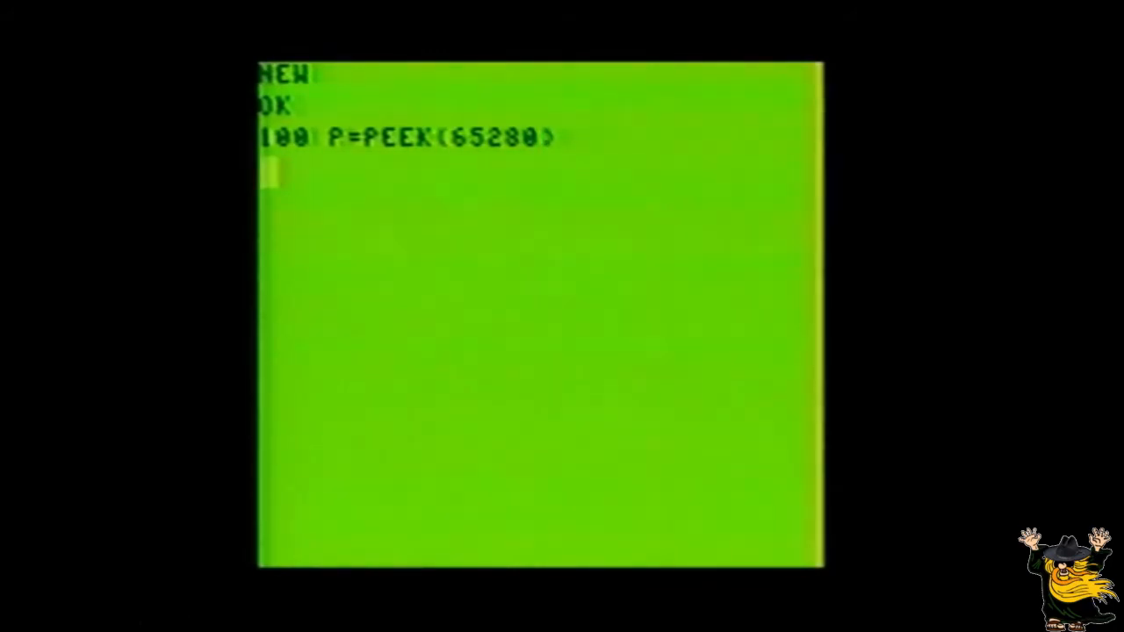
# - Continue entering the PEEK(65280) reader program with line 110 and following lines
pyautogui.write('110 PRINT')
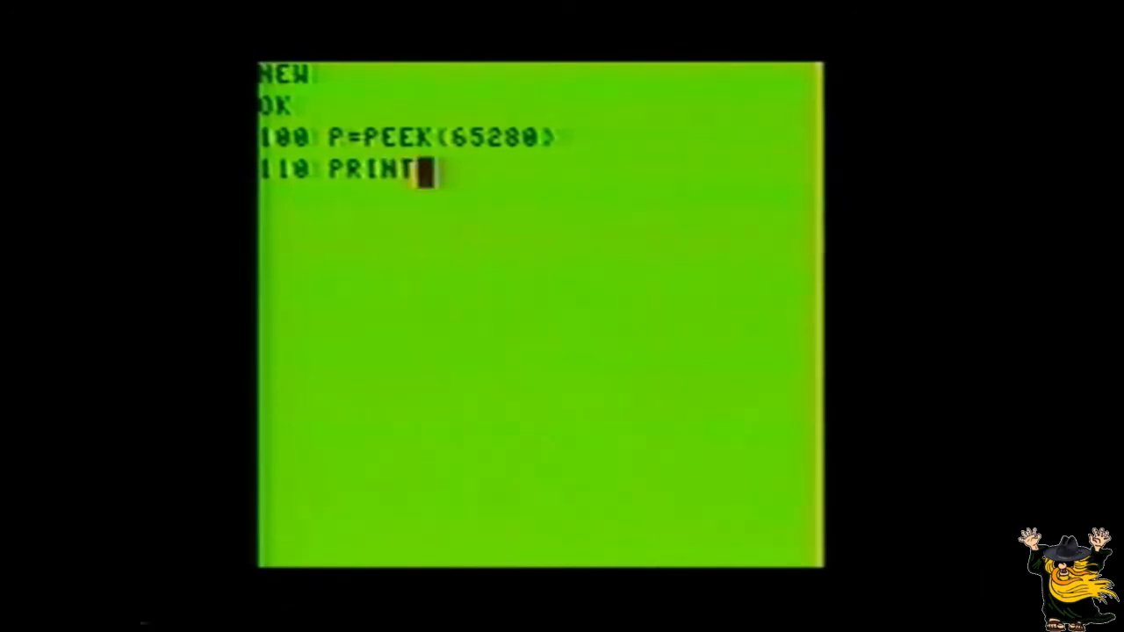
pyautogui.write('30,P')
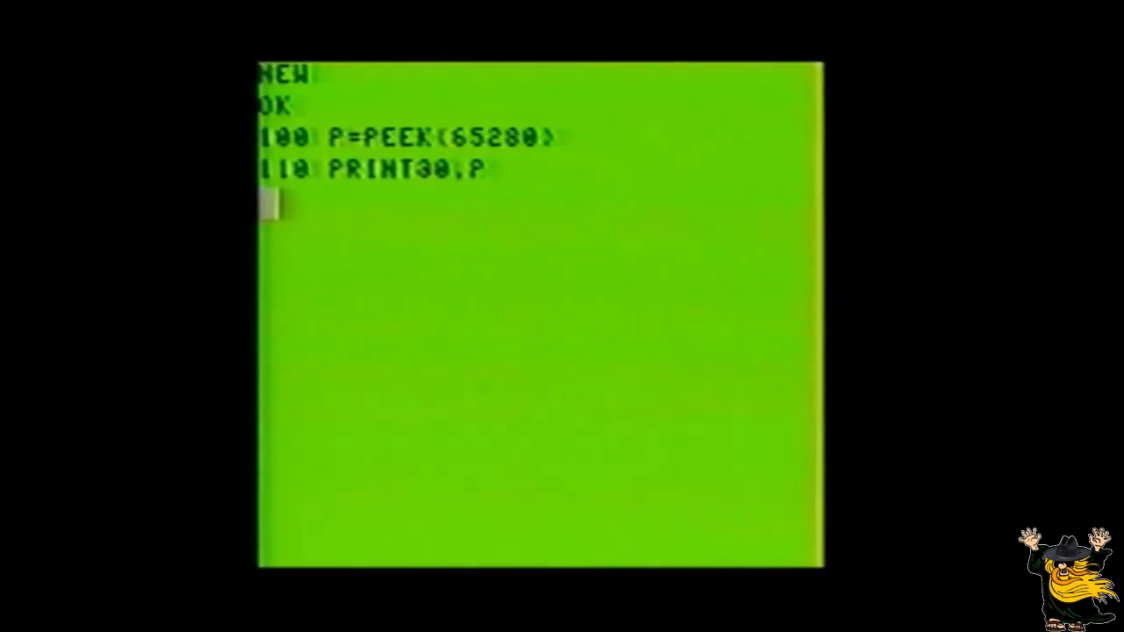
pyautogui.write('12')
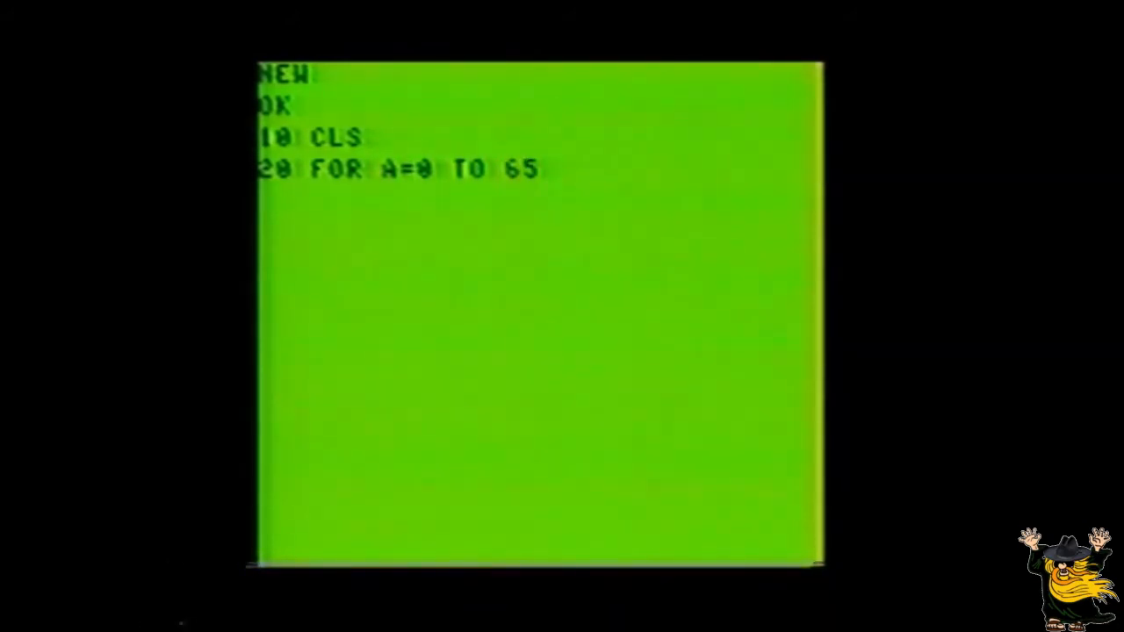
# - Enter lines 30 P=PEEK(A) and 40 PRINT CHR$(P); to print each byte as a character
pyautogui.write('50')
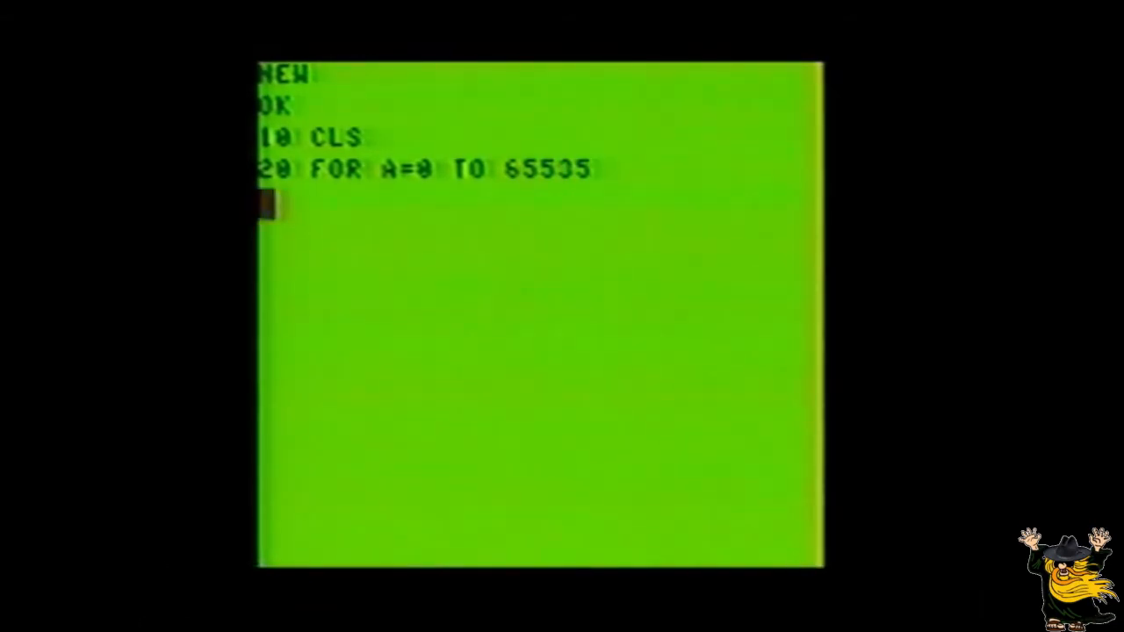
pyautogui.write('30 P=PEEK(A)')
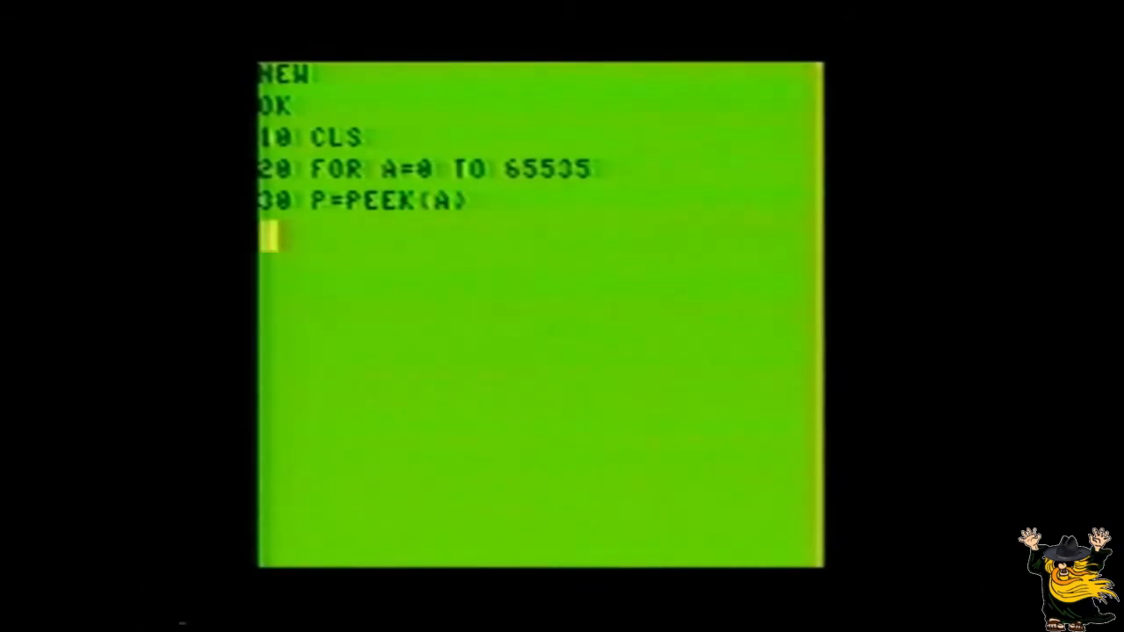
pyautogui.write('40 PR')
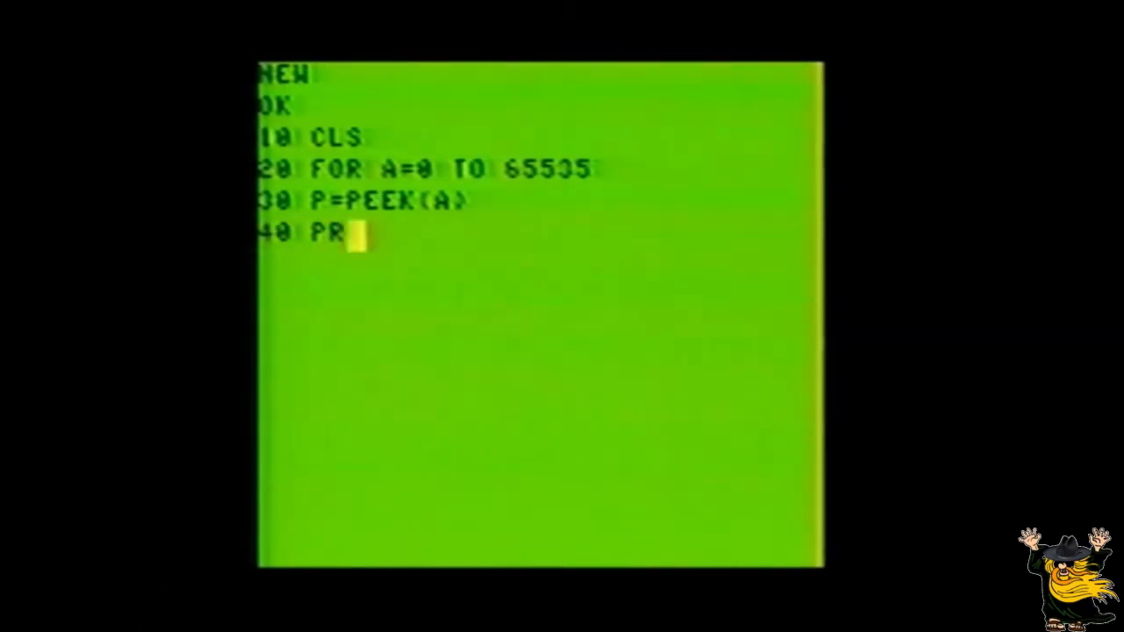
pyautogui.write('INT CHR$')
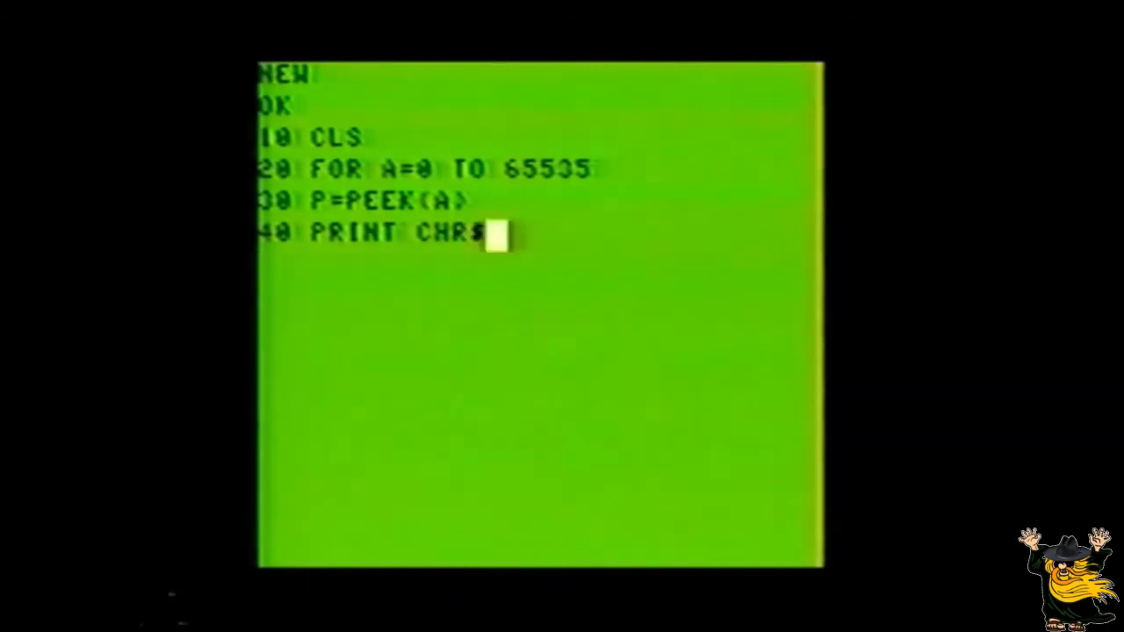
pyautogui.write('(')
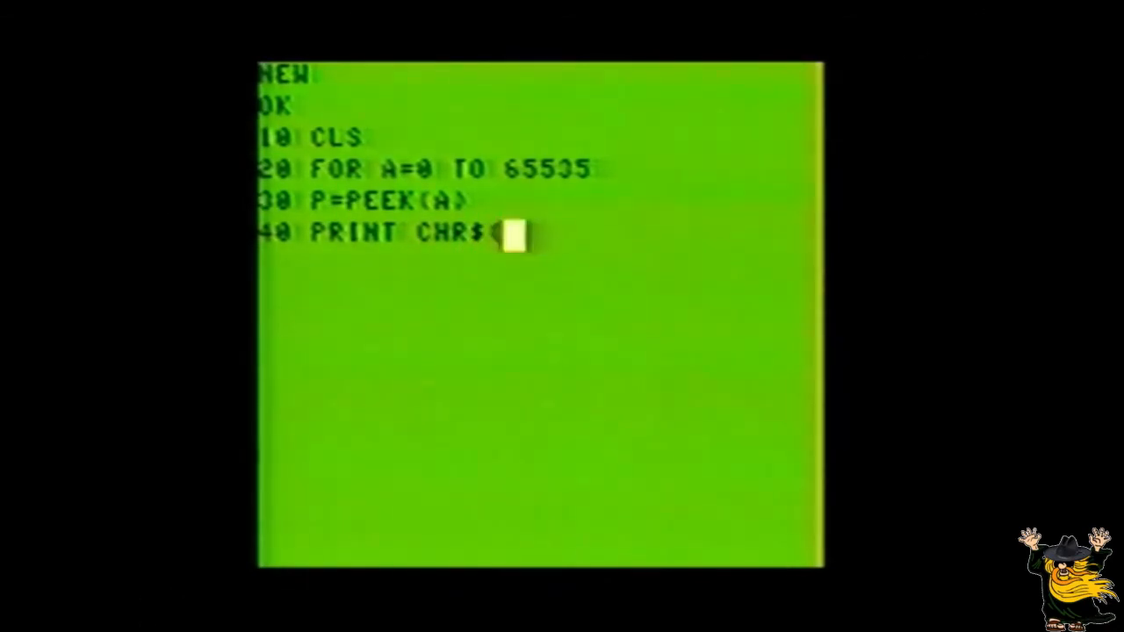
pyautogui.write('(P')
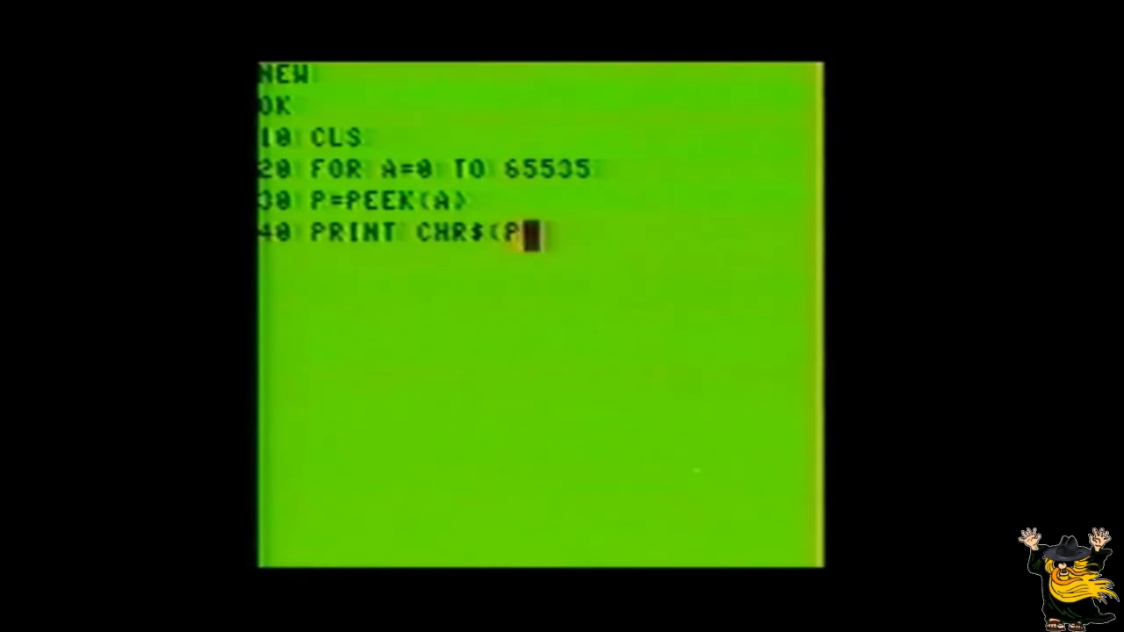
pyautogui.write(');')
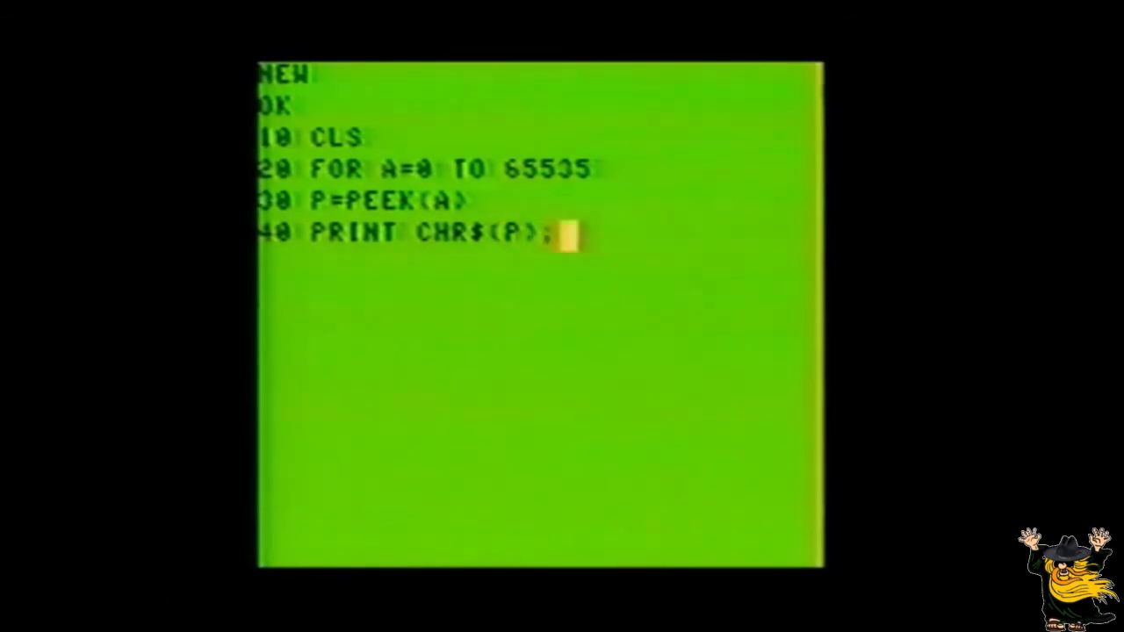
pyautogui.press('Return')
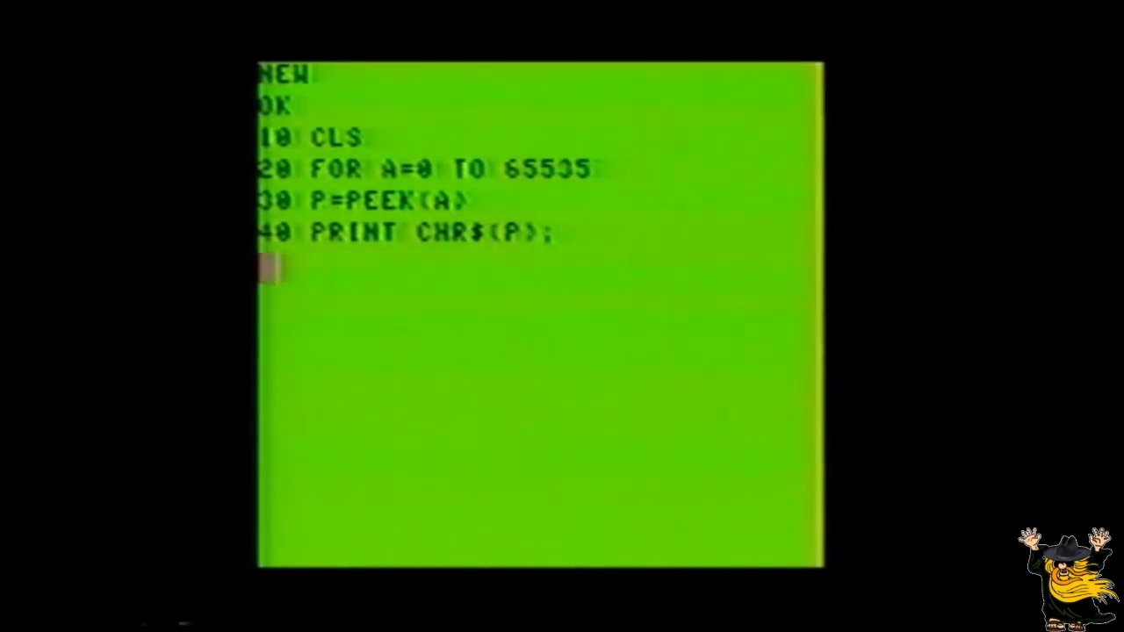
# - Enter lines 50 NEXT A and 60 END to close the memory-scan loop
pyautogui.write('50')
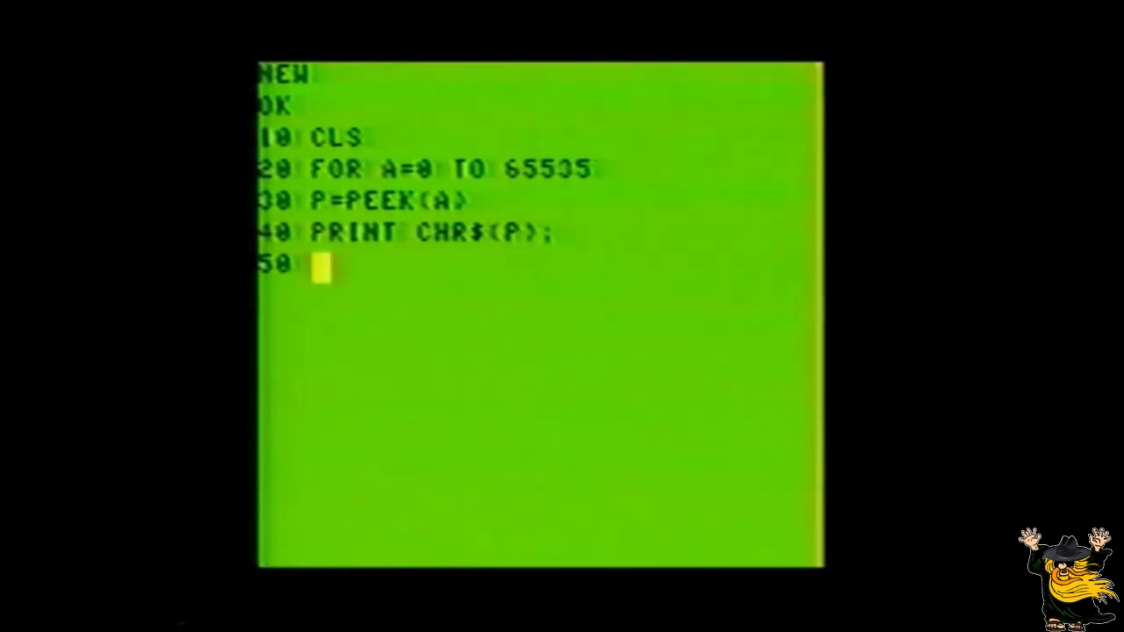
pyautogui.write('NEXT')
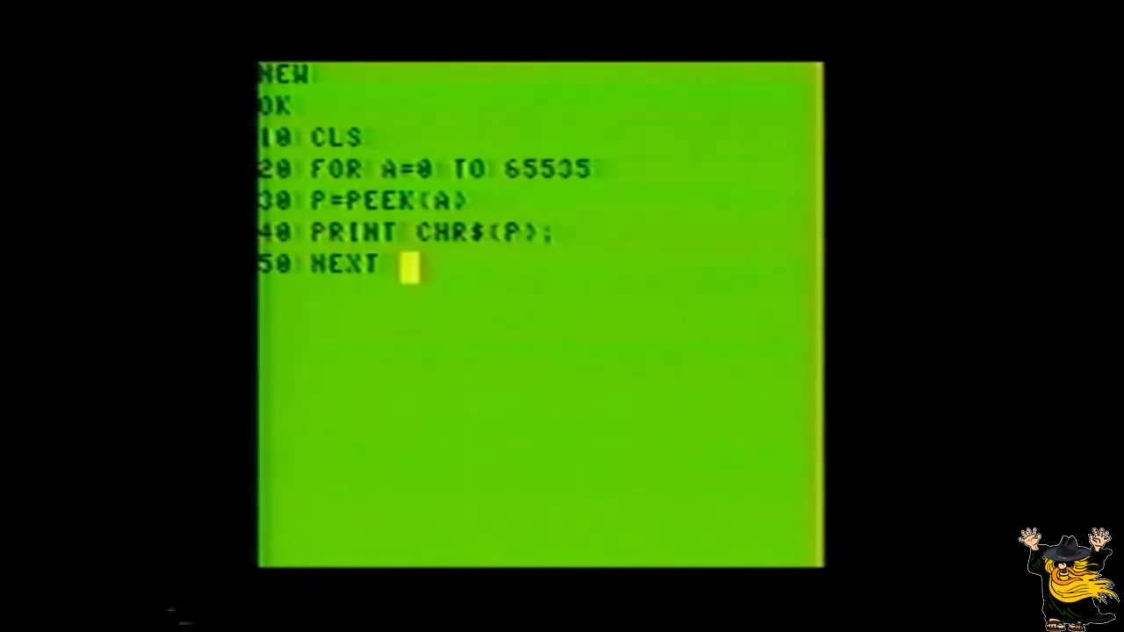
pyautogui.write('A')
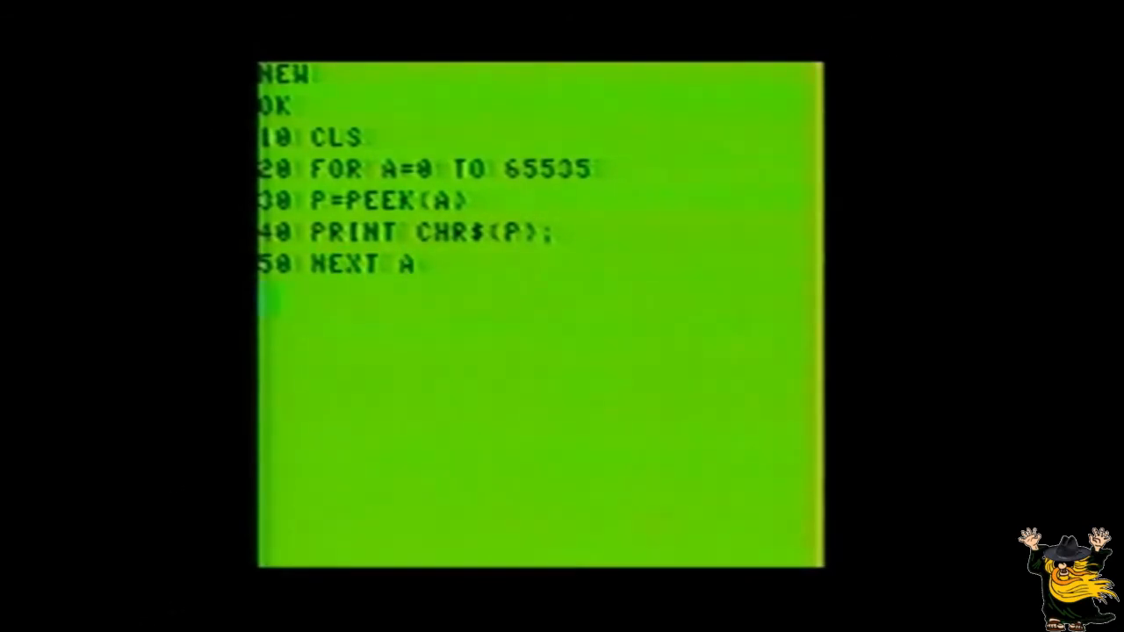
pyautogui.write('60')
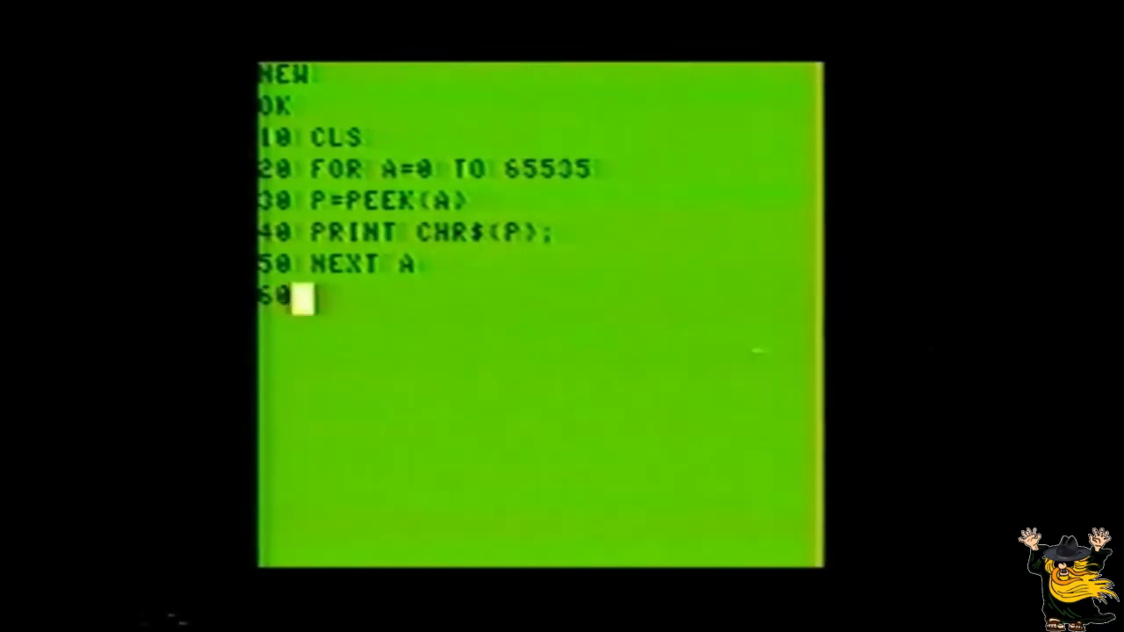
pyautogui.write('END')
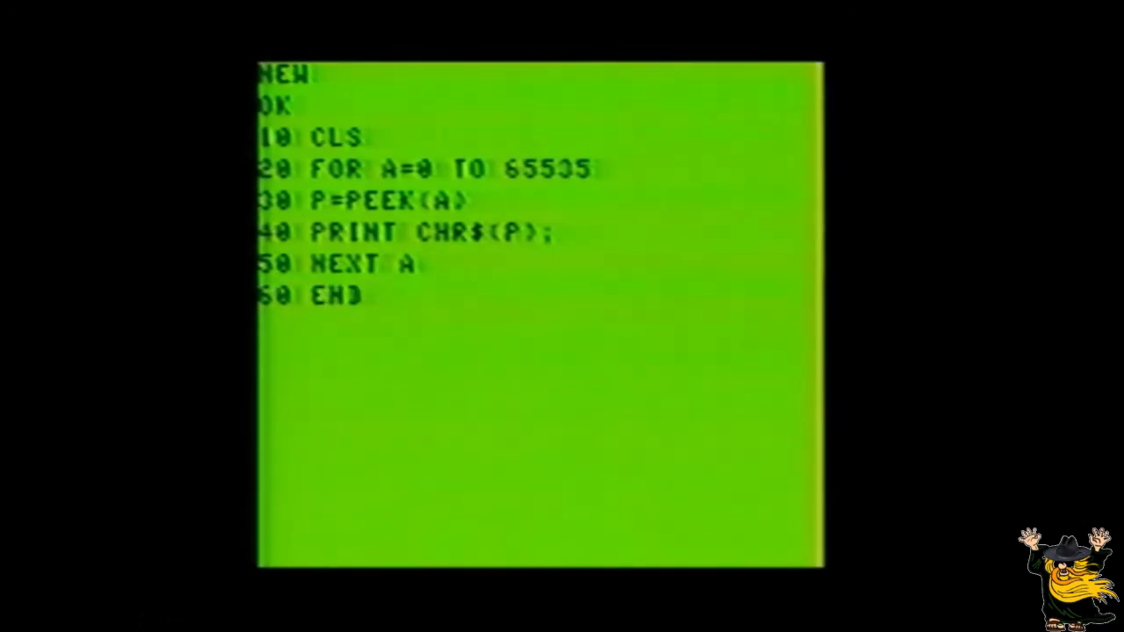
# - Run the memory-scan program so memory contents print as characters
pyautogui.write('R')
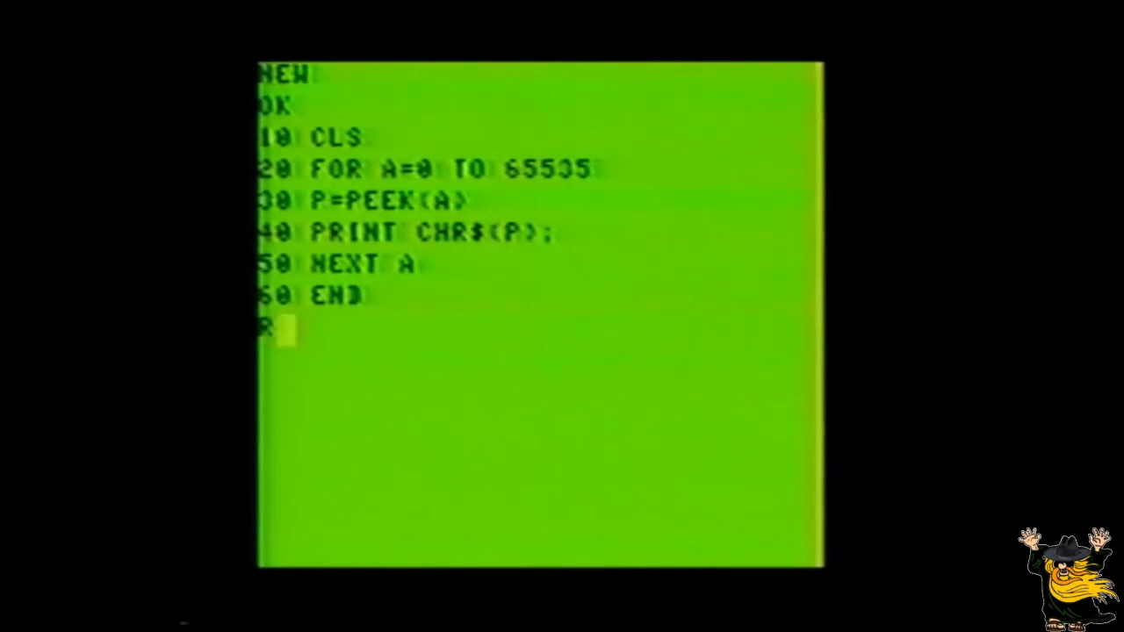
pyautogui.press('Return')
pyautogui.write('LIST')
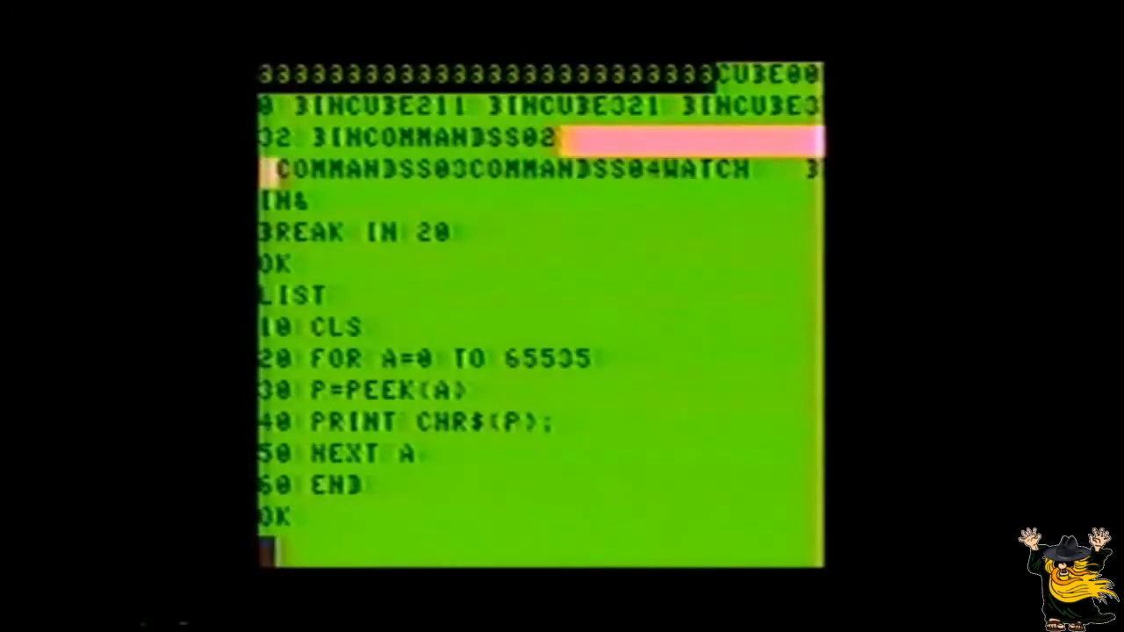